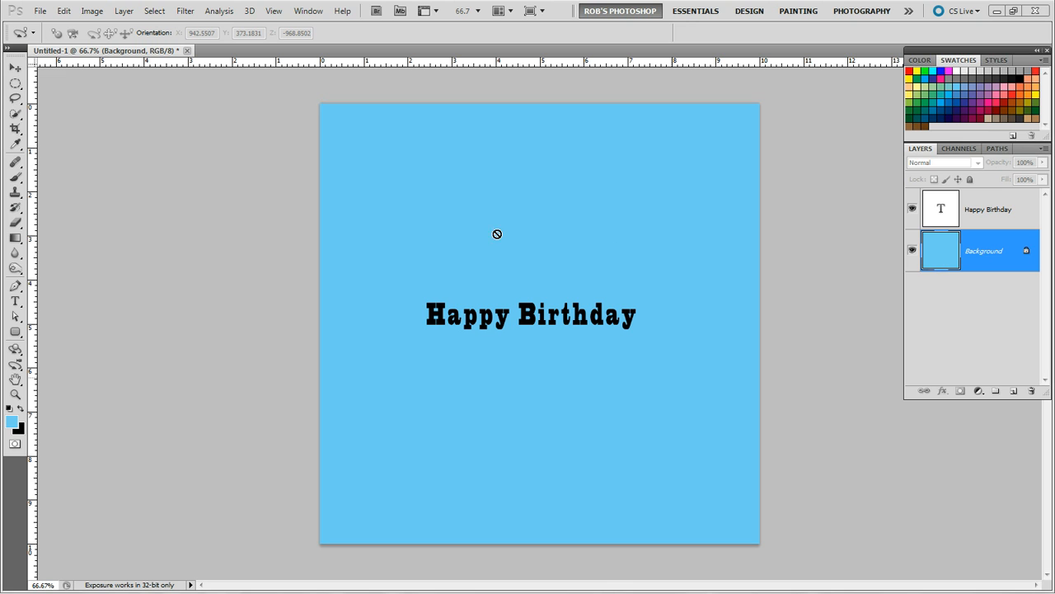
mouse_move(984, 208)
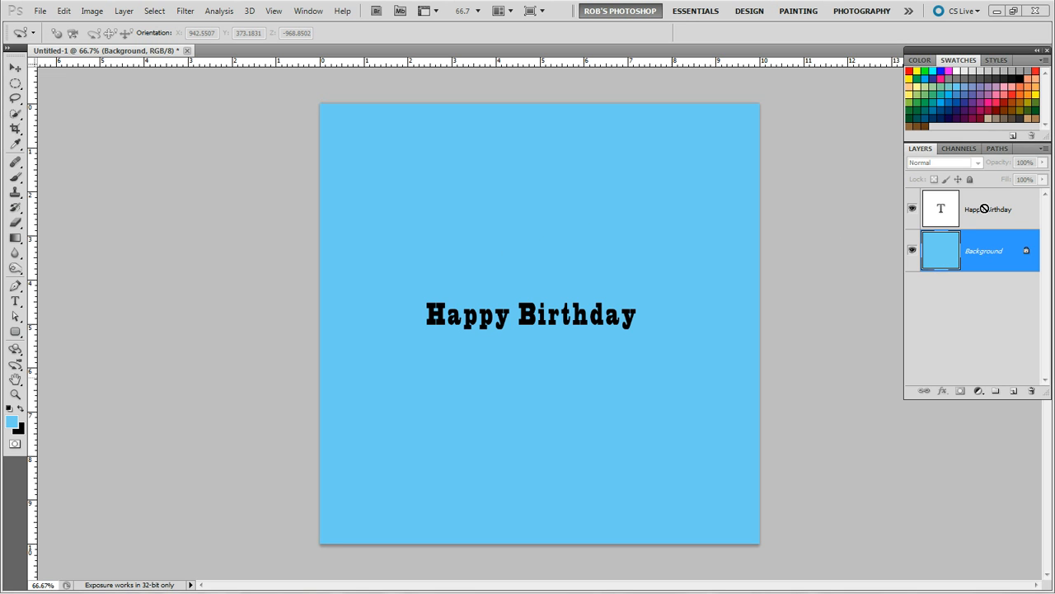
mouse_move(430, 256)
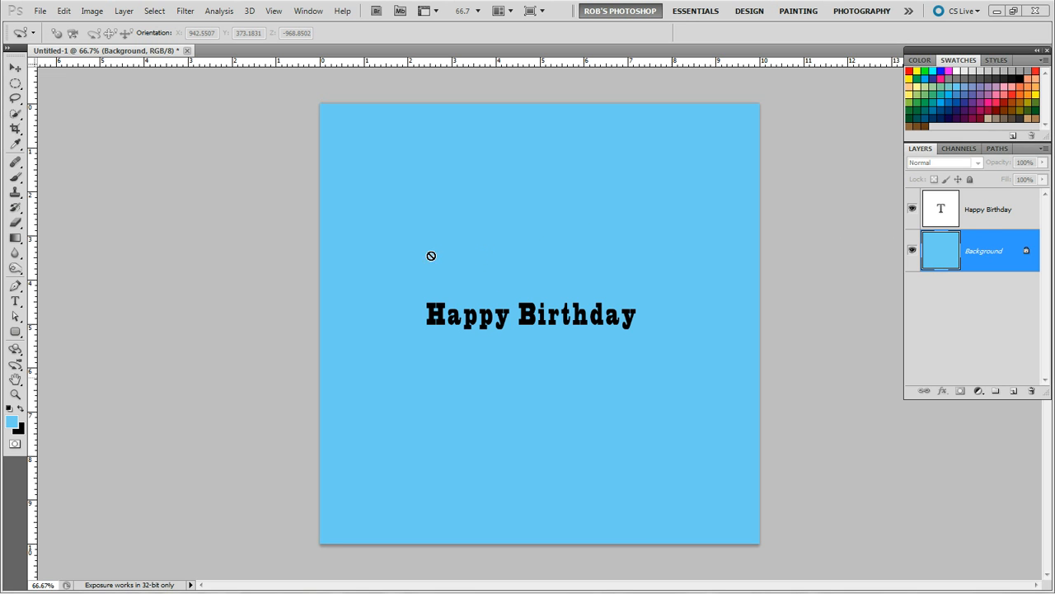
mouse_move(603, 366)
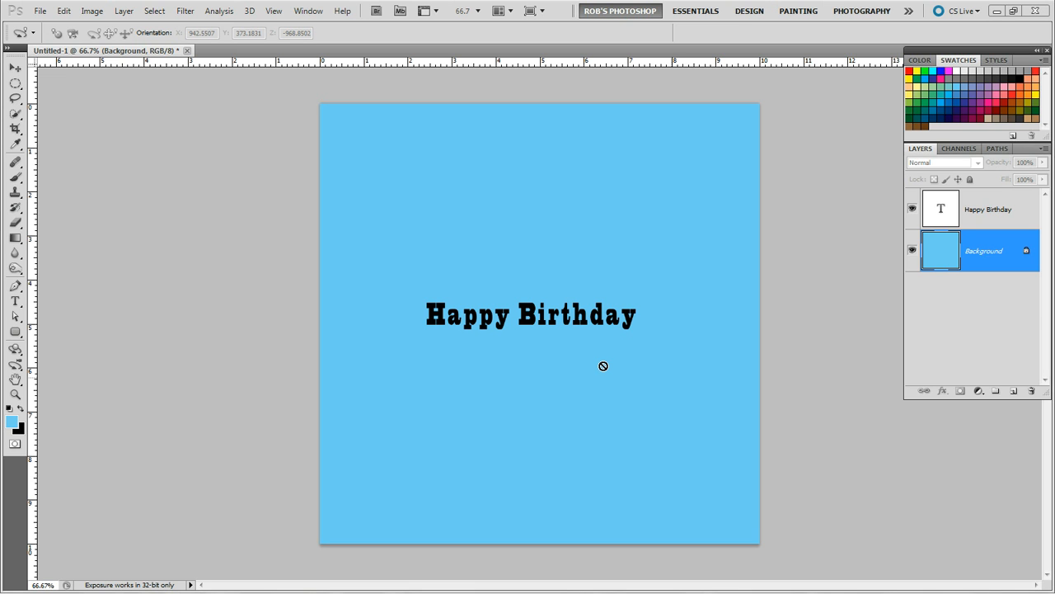
mouse_move(824, 234)
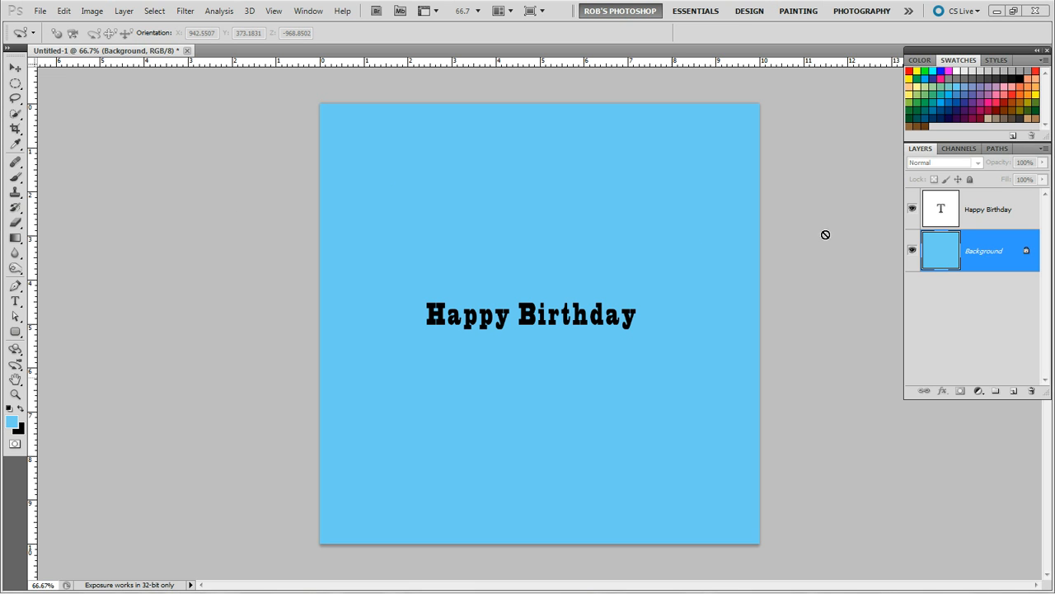
Make the Happy Birthday text layer the active layer.
left_click(988, 207)
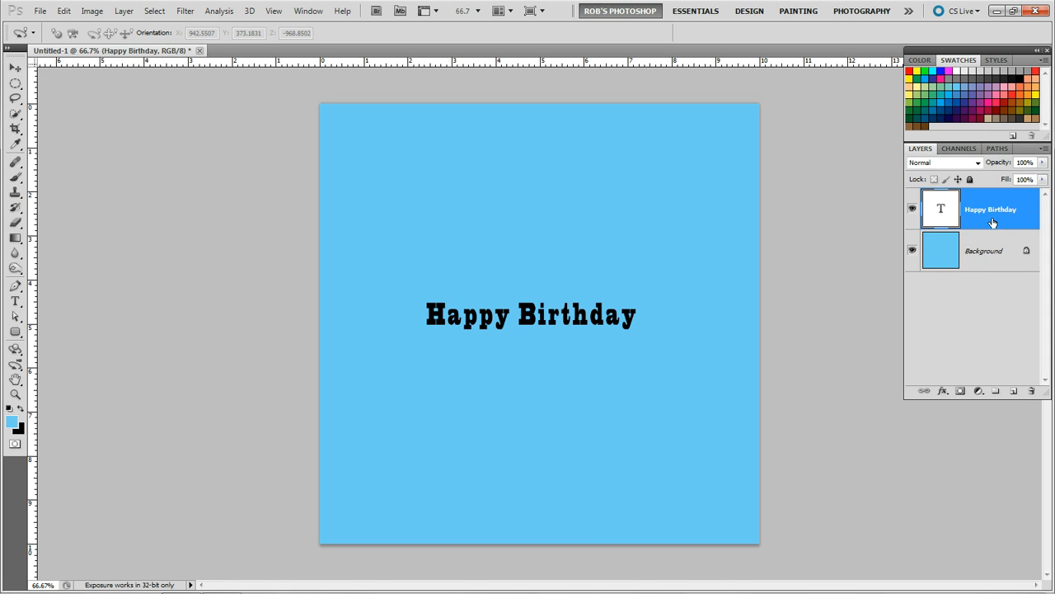
mouse_move(982, 231)
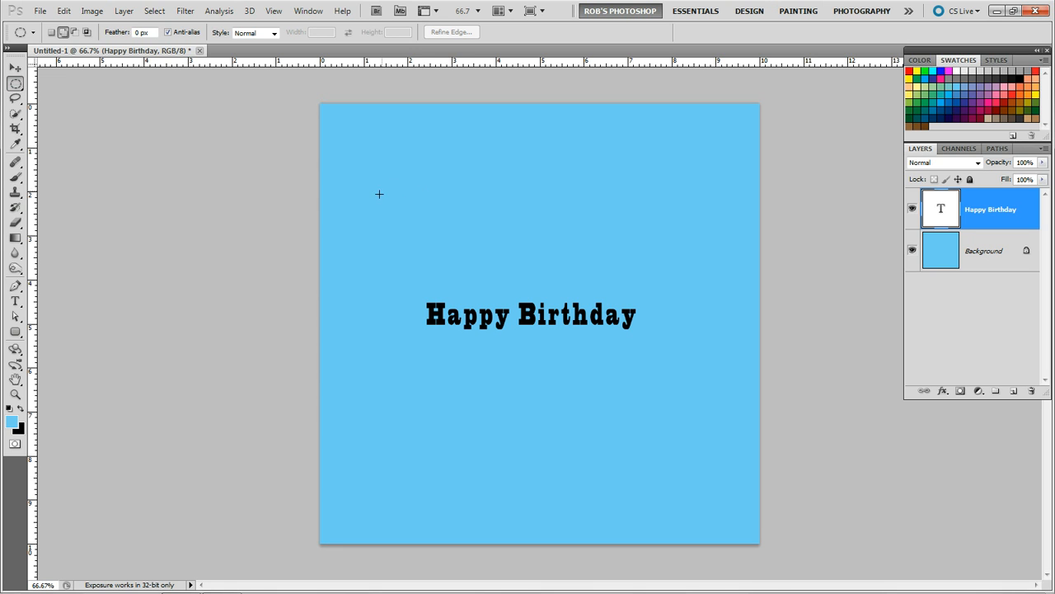
mouse_move(56, 89)
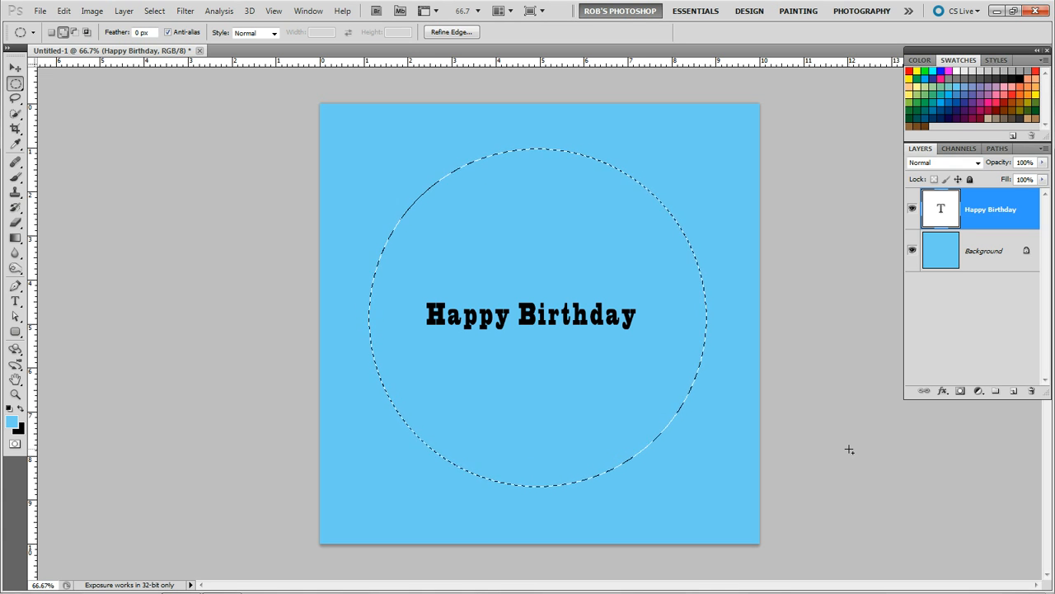
mouse_move(851, 452)
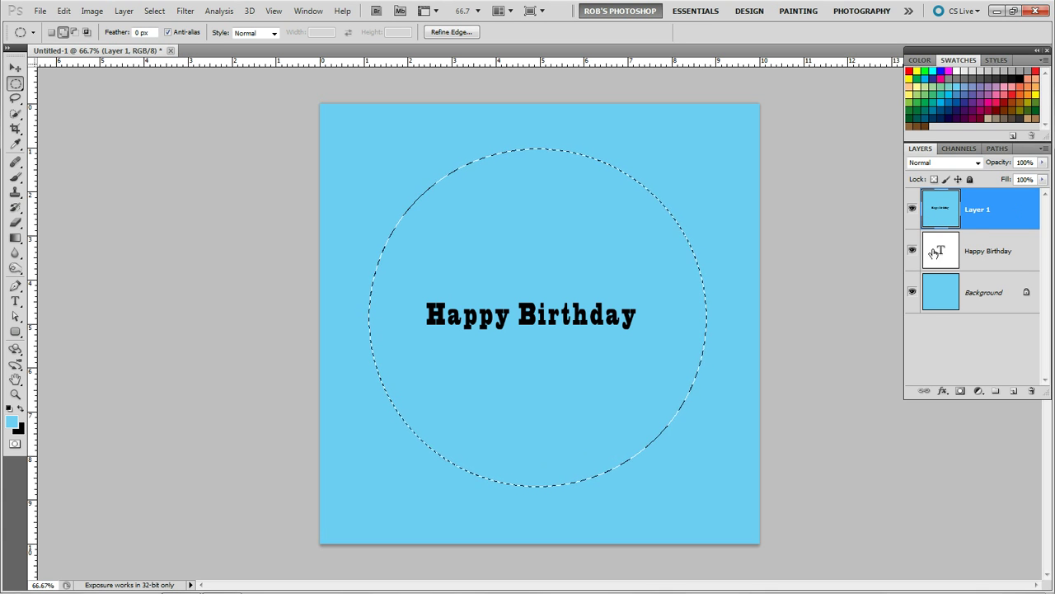
Hide the Happy Birthday and Background layers, leaving merged Layer 1 visible and active.
left_click(912, 250)
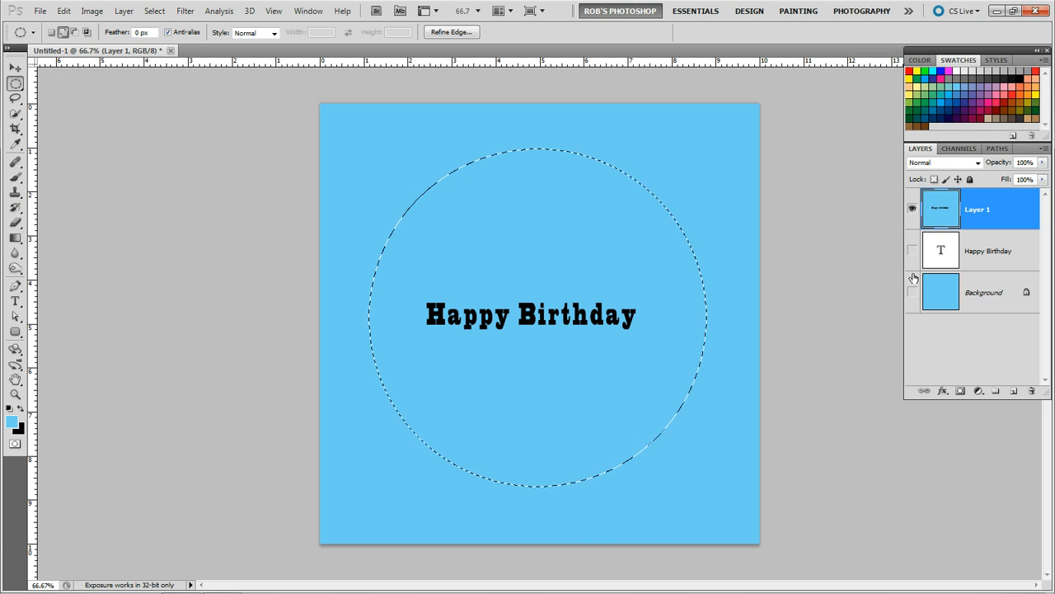
left_click(912, 292)
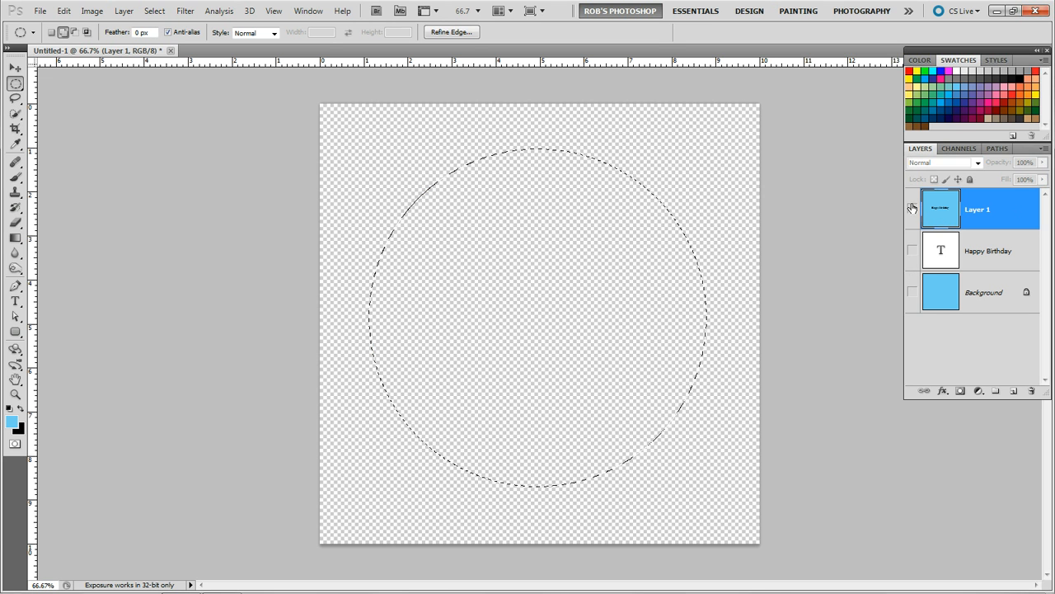
left_click(912, 208)
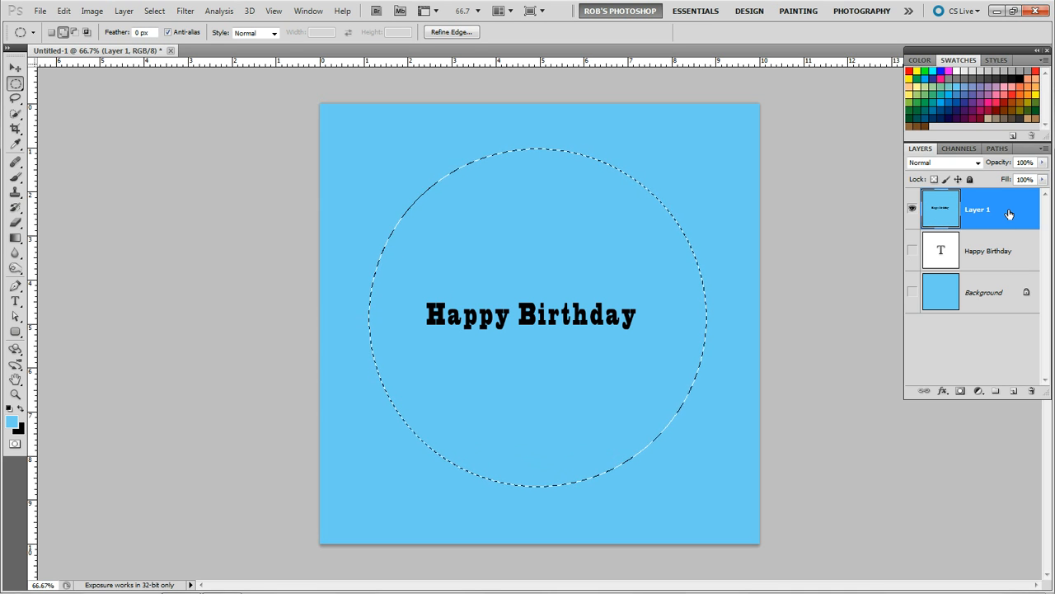
left_click(249, 9)
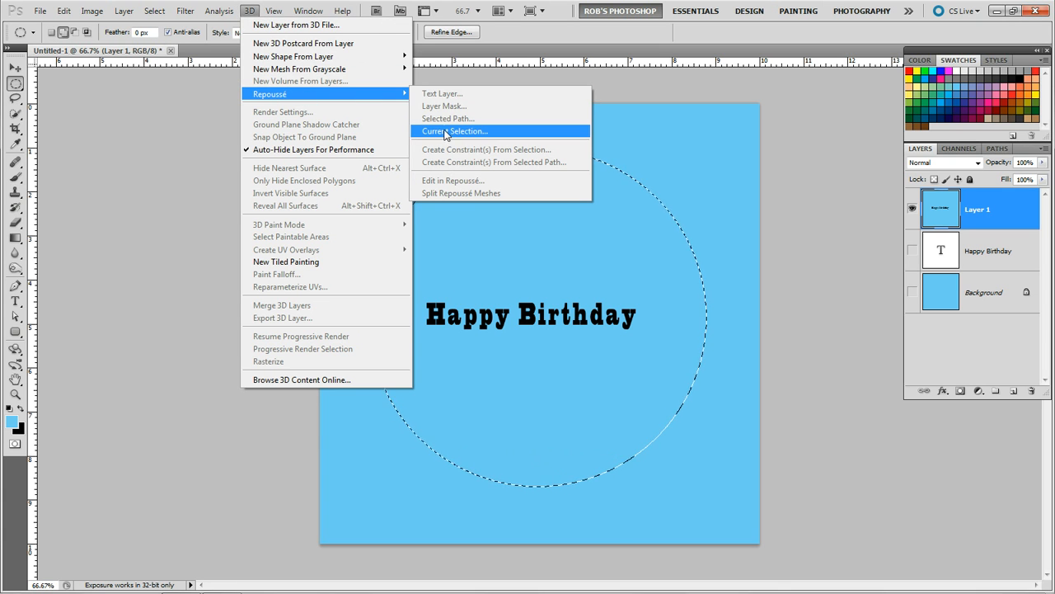
Create a 3D Repoussé object from the circular selection on Layer 1.
left_click(455, 132)
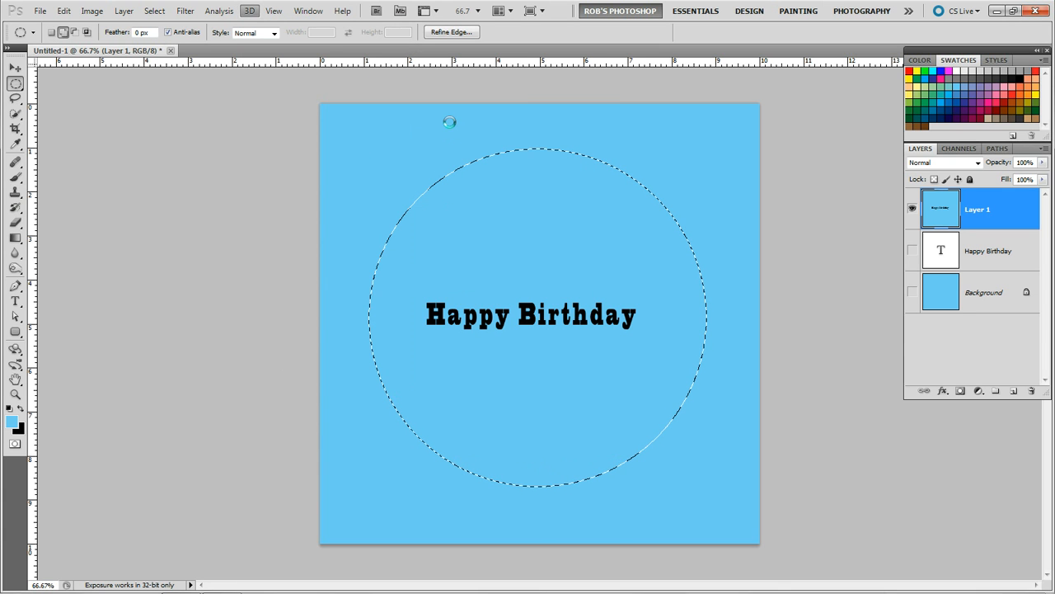
left_click(249, 10)
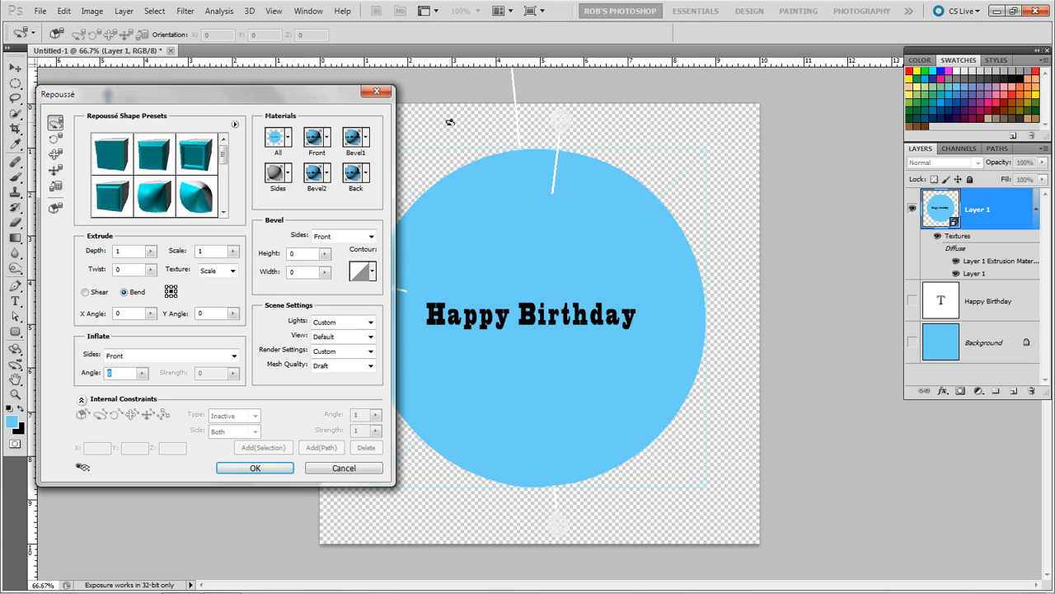
mouse_move(423, 195)
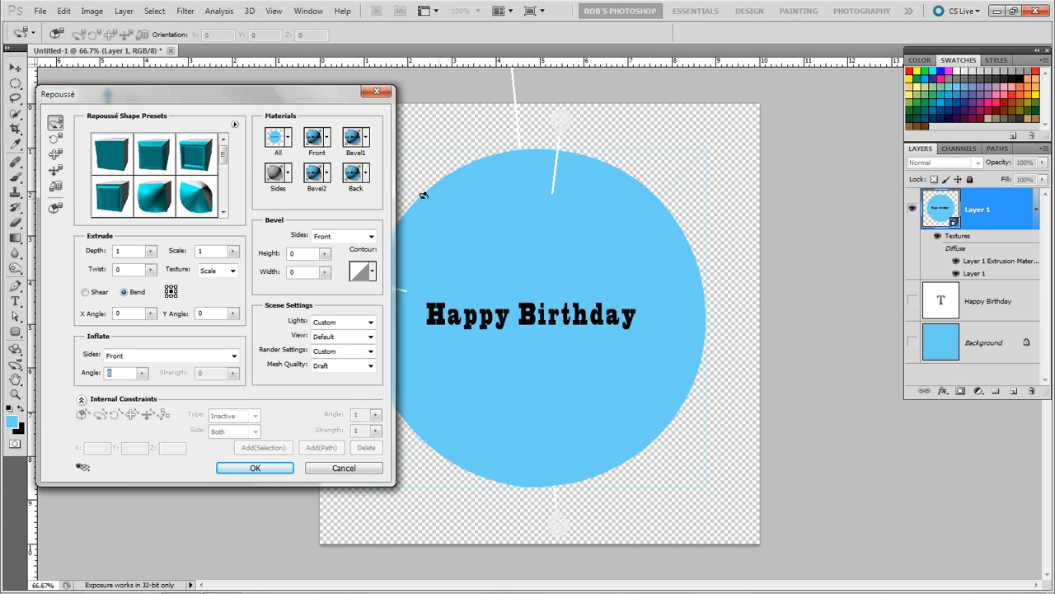
mouse_move(485, 270)
type("0")
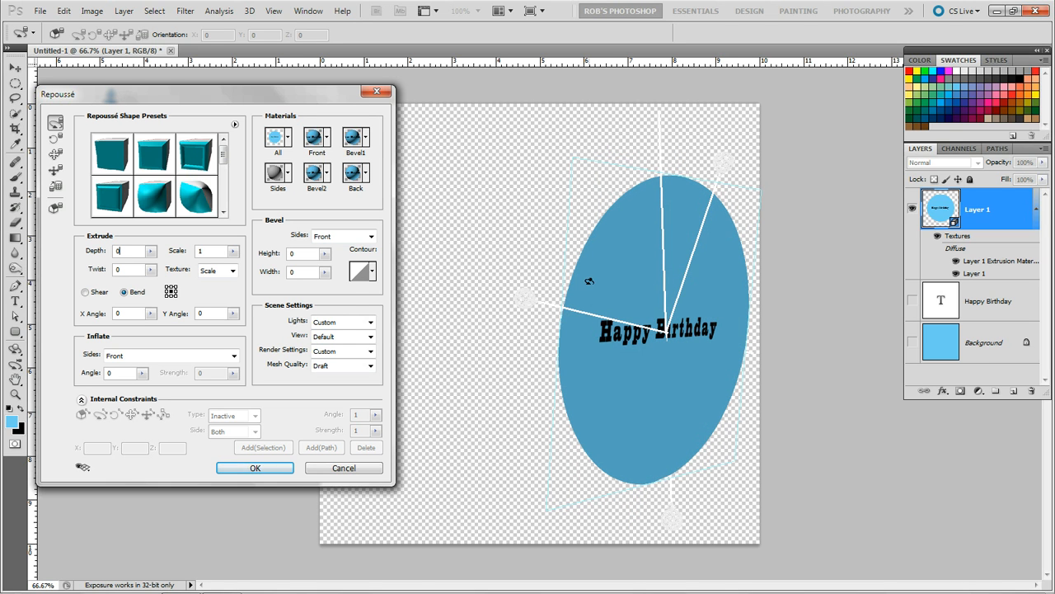
mouse_move(112, 340)
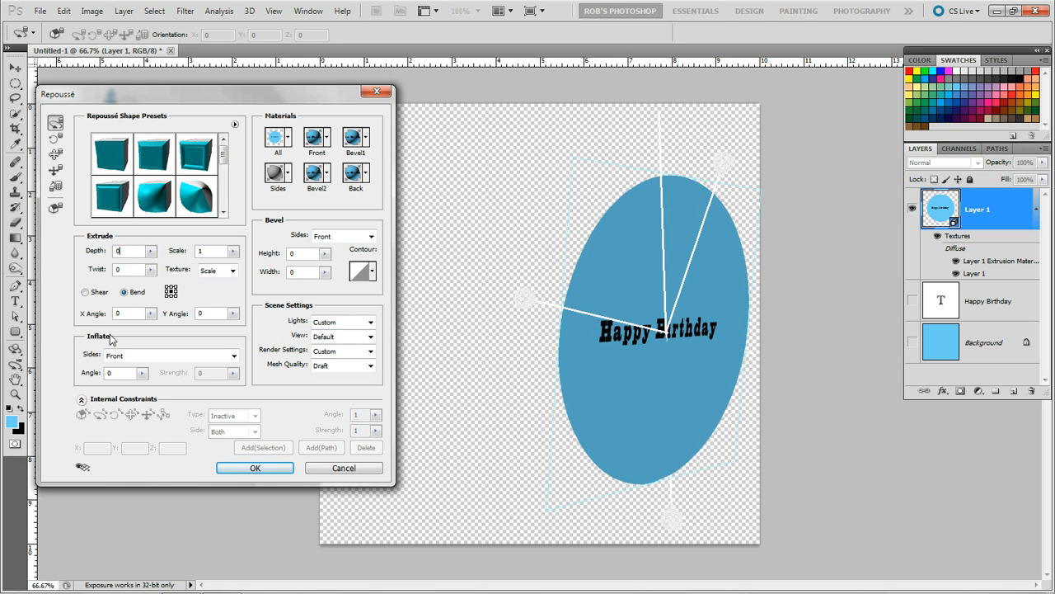
mouse_move(101, 346)
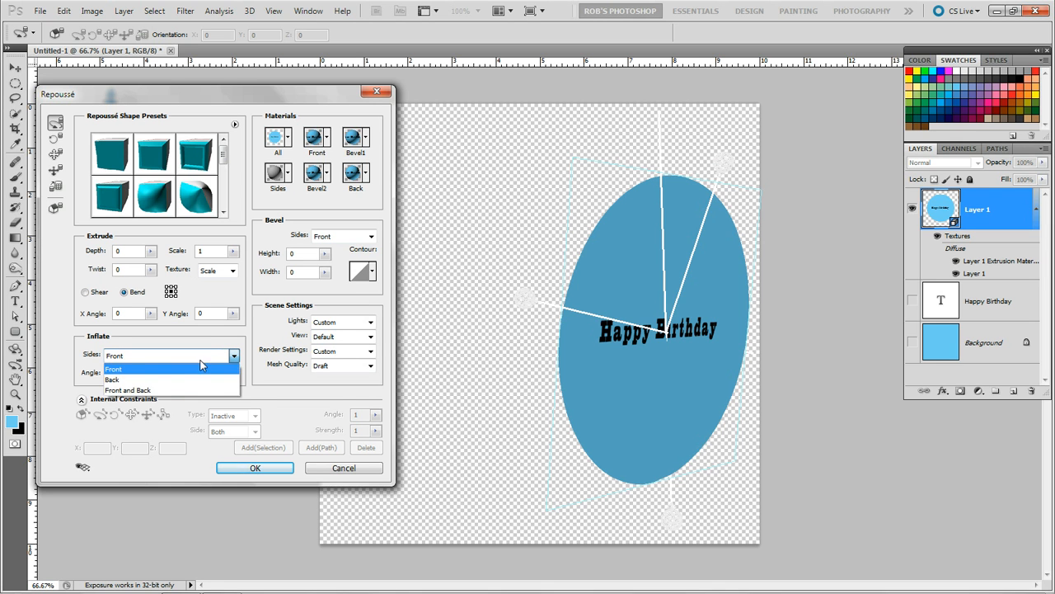
Inflate the disc on Front and Back at about 97 angle and commit the sphere.
left_click(129, 389)
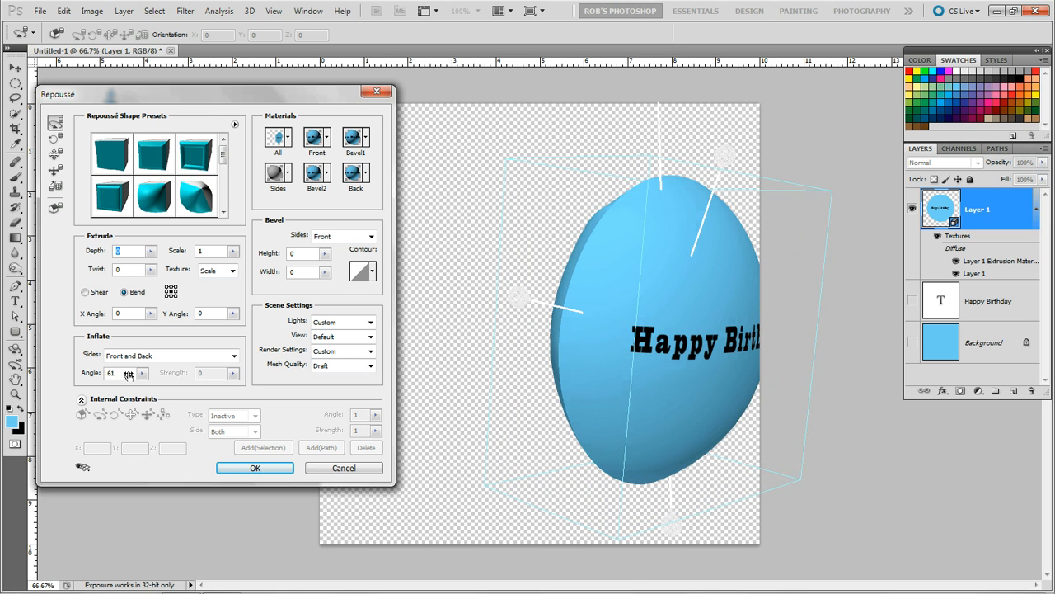
left_click(129, 373)
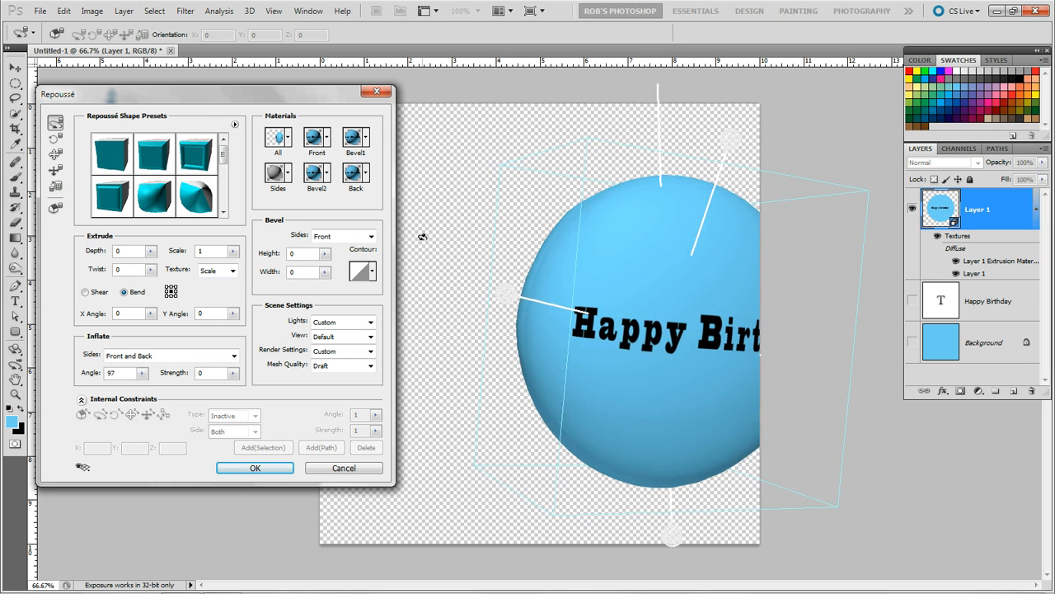
mouse_move(256, 402)
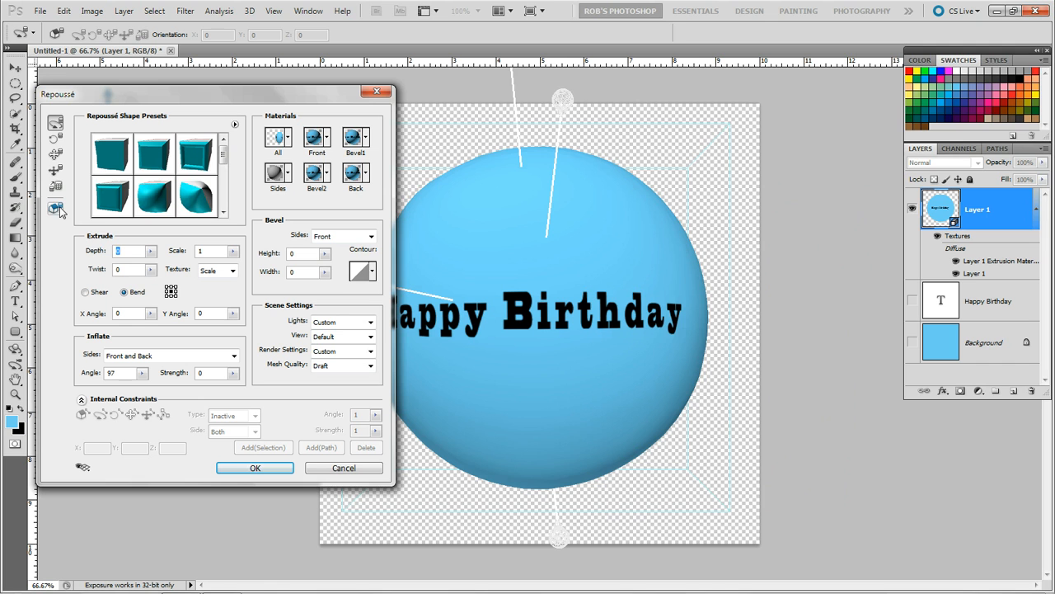
mouse_move(71, 237)
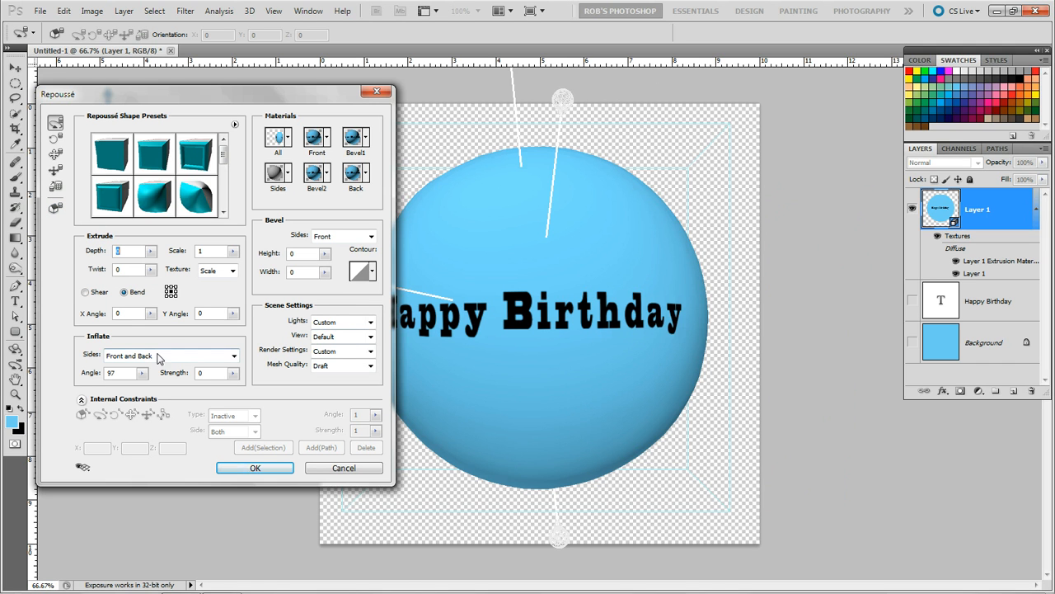
left_click(254, 468)
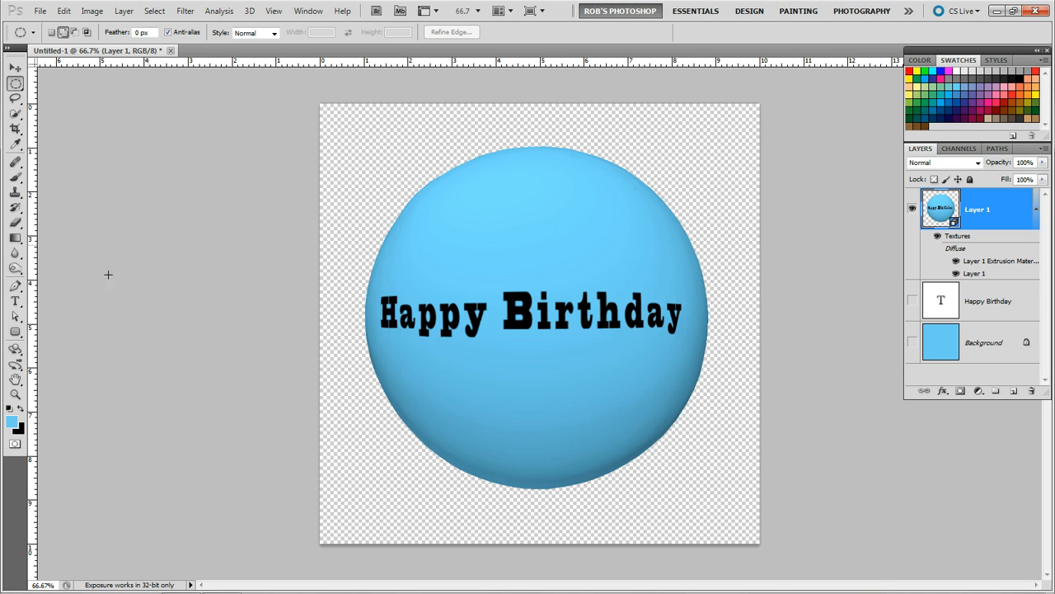
Switch to the 3D Object Rotate Tool for the balloon.
left_click(15, 348)
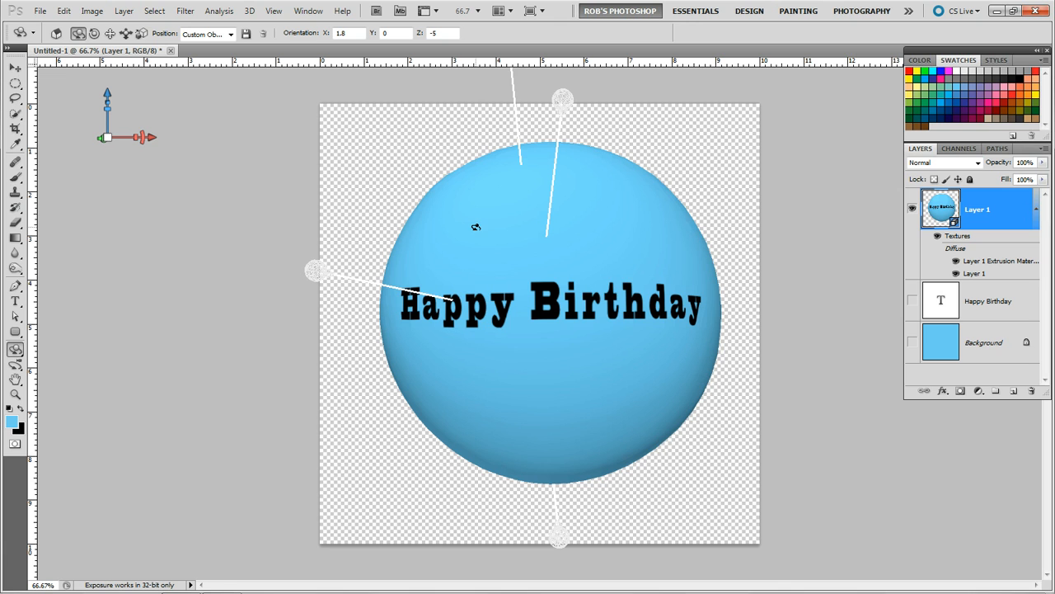
mouse_move(308, 10)
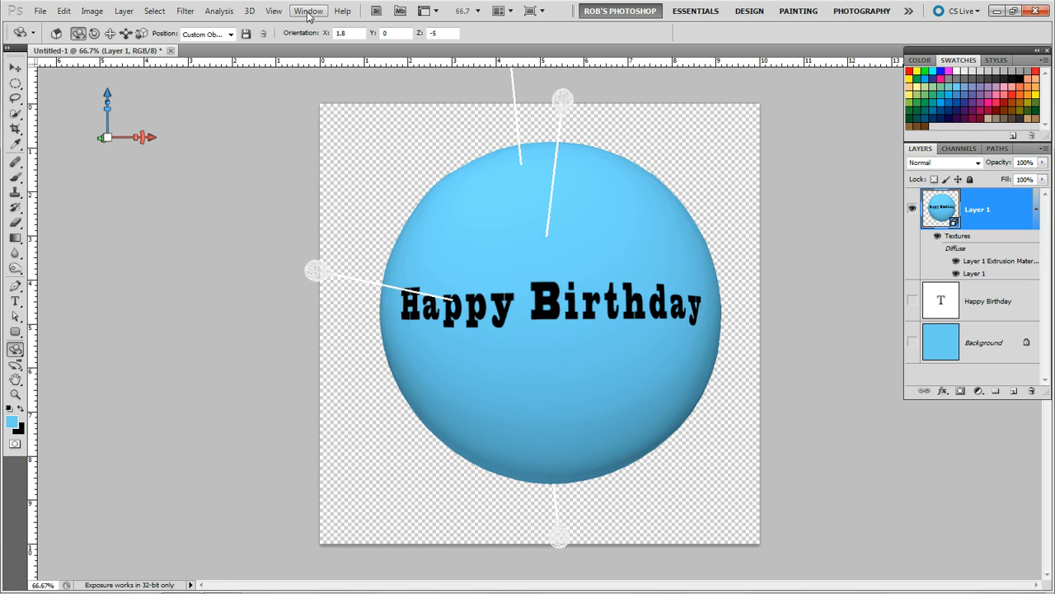
Bring up the 3D scene panel from the Window menu.
left_click(308, 9)
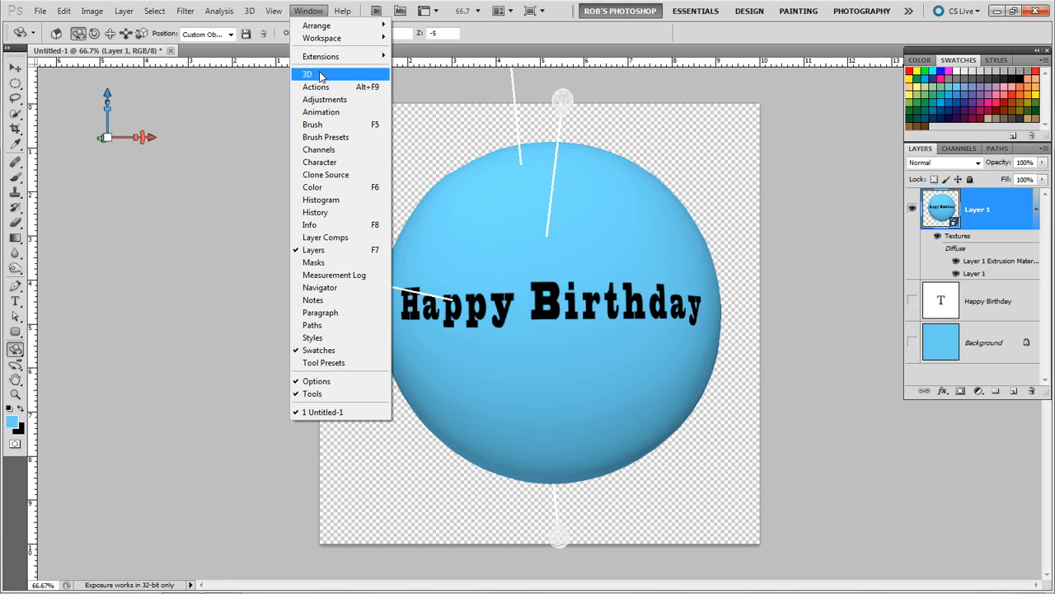
left_click(306, 75)
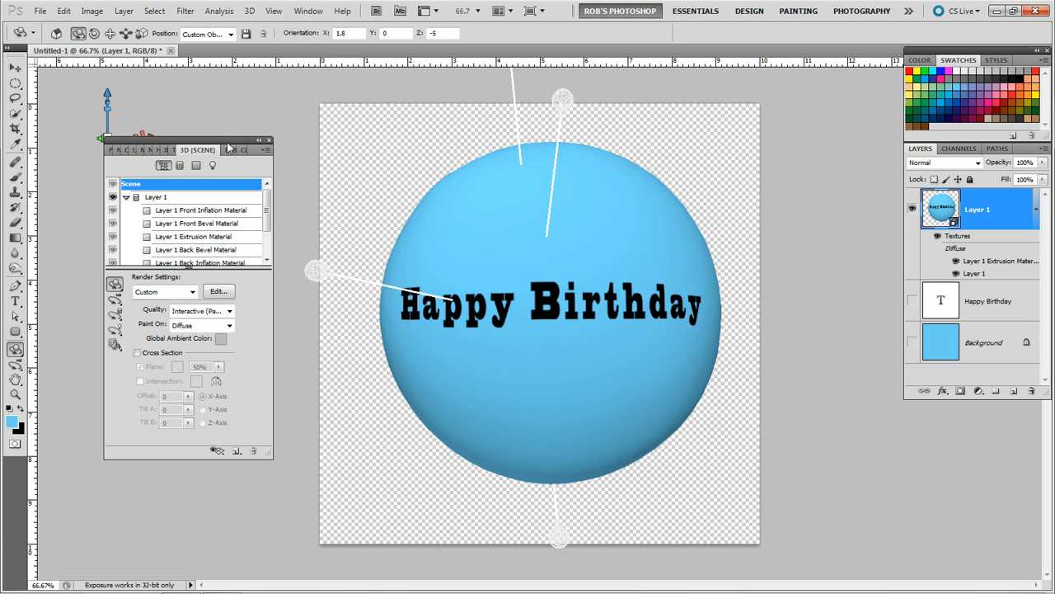
left_click_drag(198, 149, 198, 183)
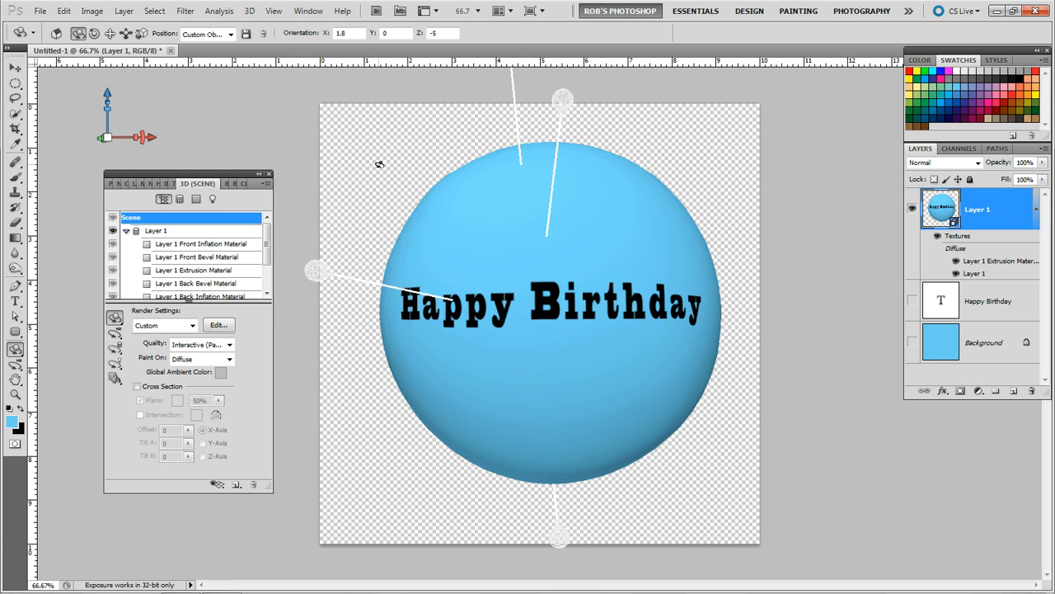
mouse_move(379, 170)
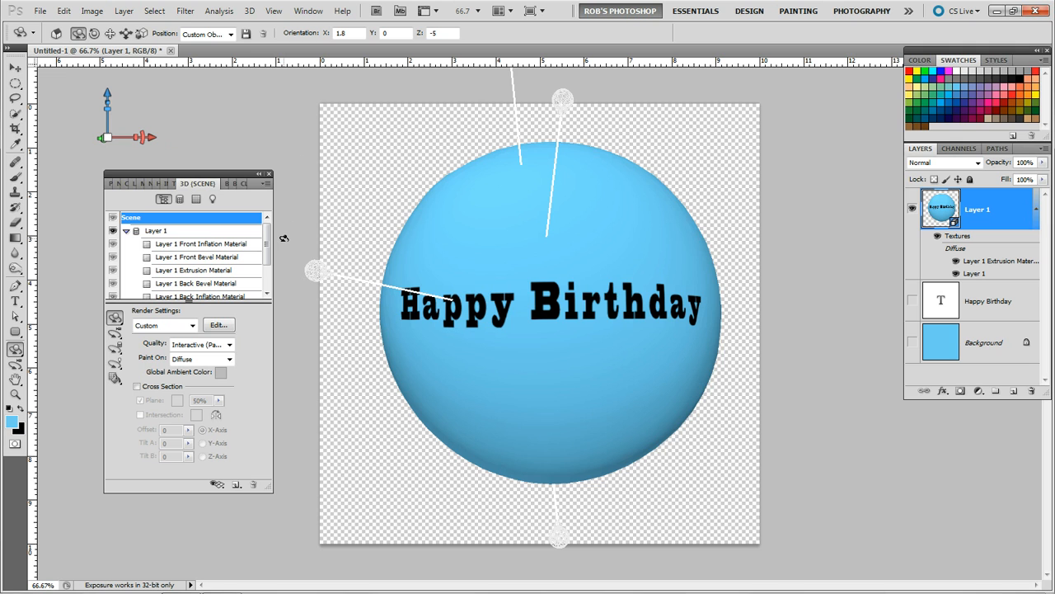
mouse_move(366, 135)
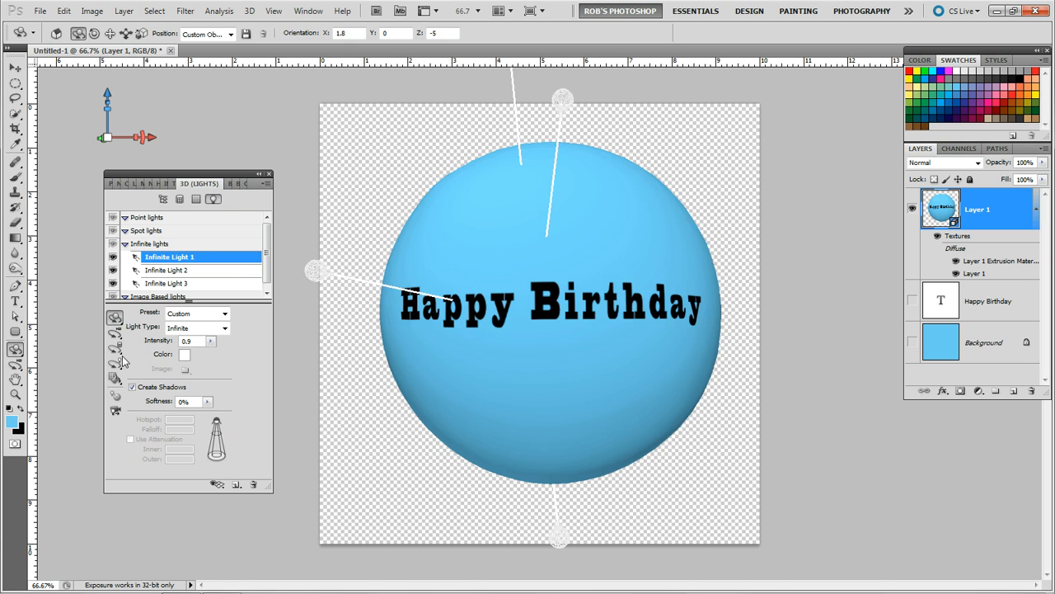
Toggle the 3D guide display, check the scene lights and return to the Scene view.
left_click(218, 485)
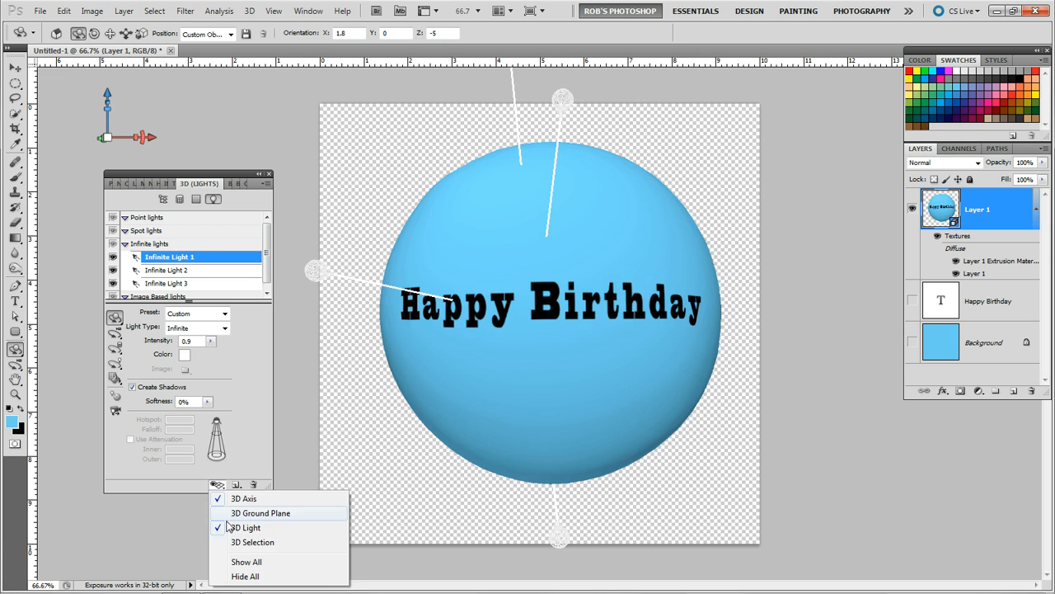
left_click(246, 528)
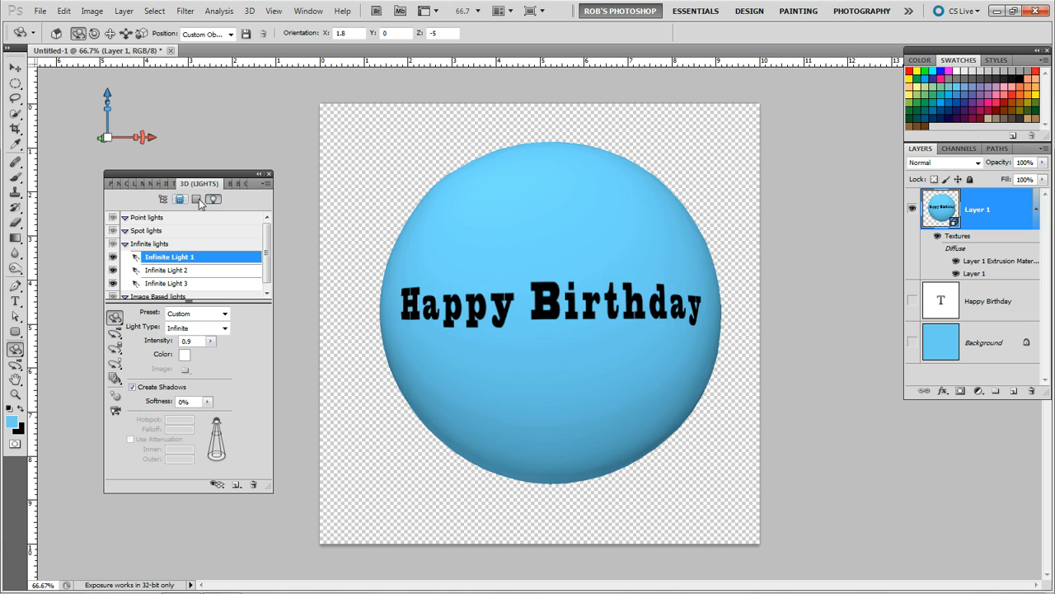
left_click(178, 199)
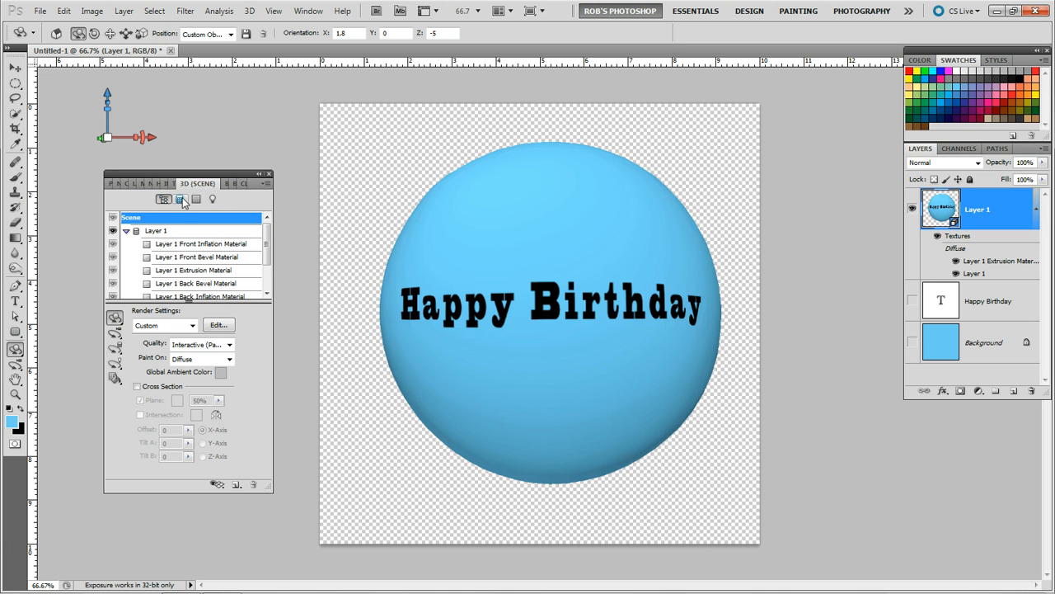
left_click(213, 200)
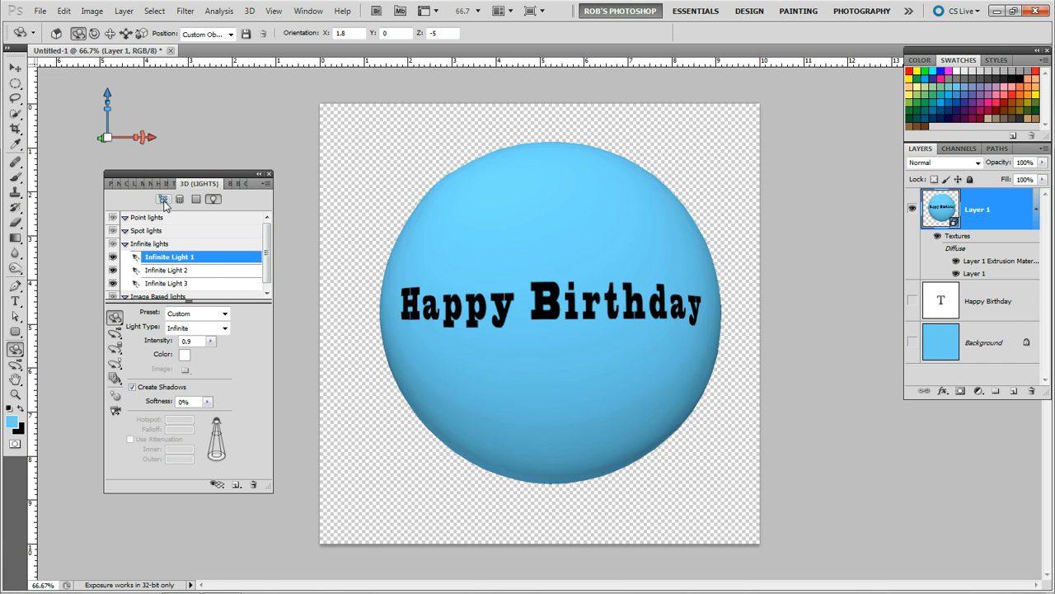
left_click(164, 198)
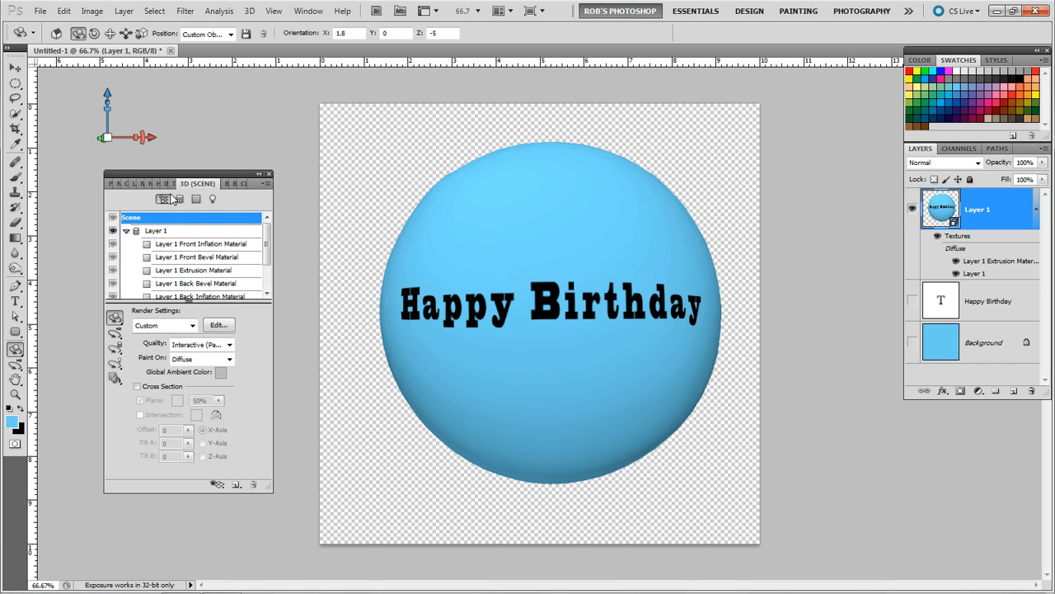
mouse_move(265, 234)
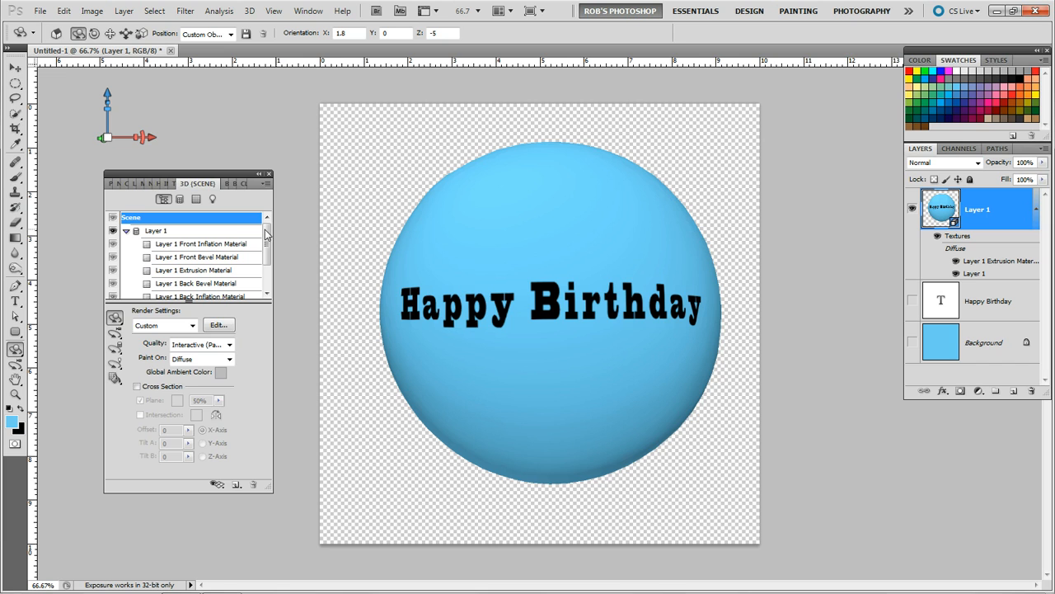
Raise Gloss and Shine on Layer 1 Front Inflation Material for a shiny highlight.
left_click(201, 244)
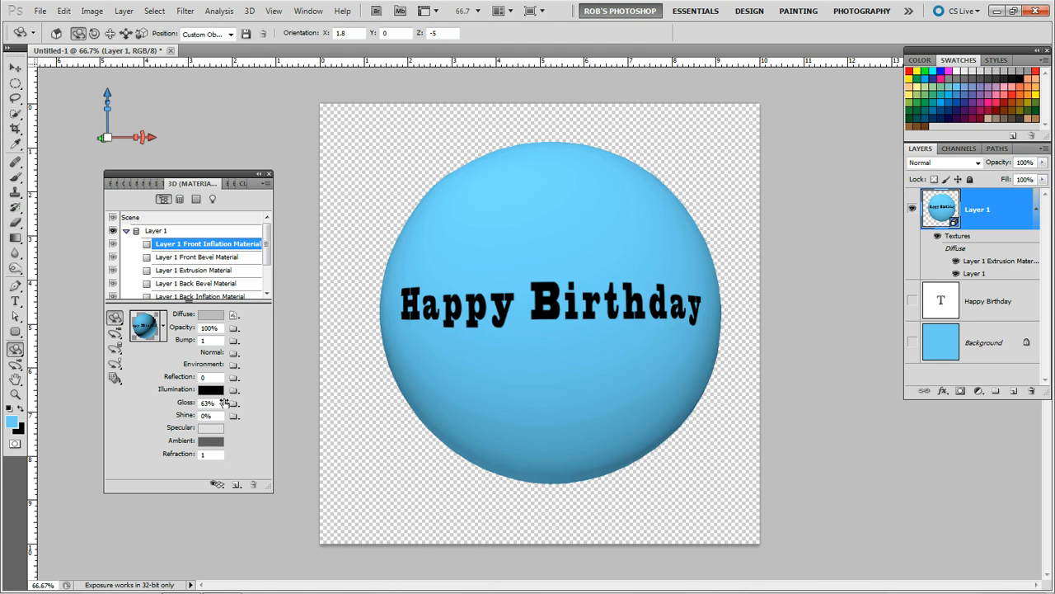
left_click_drag(211, 403, 230, 403)
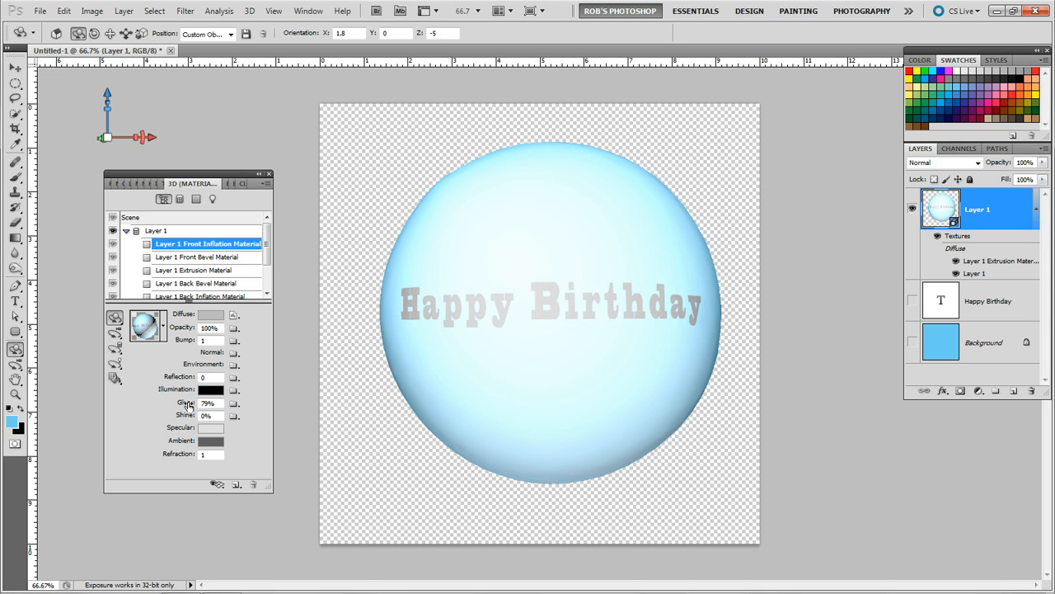
left_click(206, 415)
type("85")
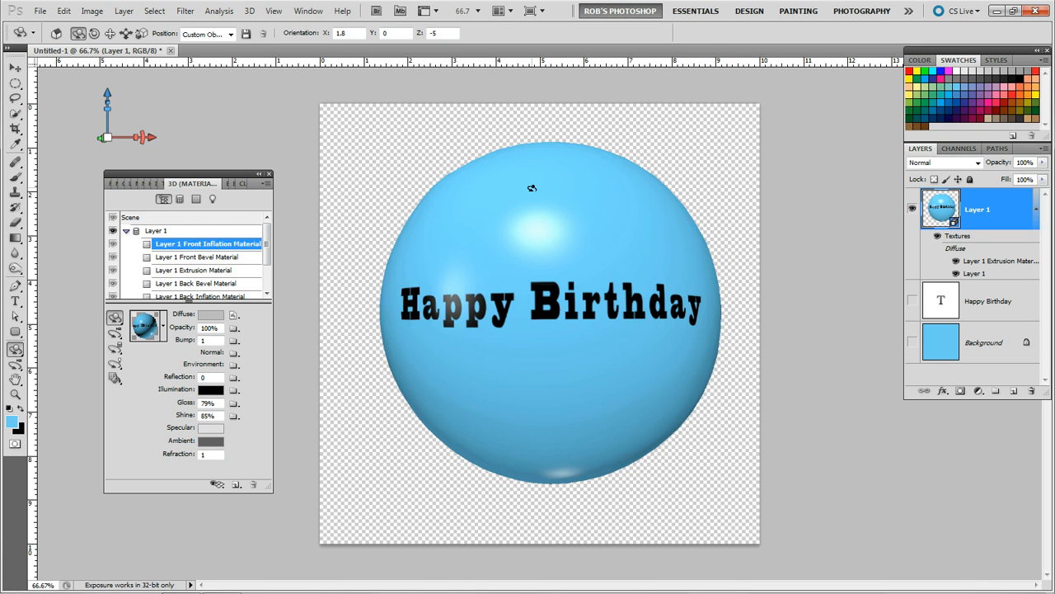
mouse_move(531, 153)
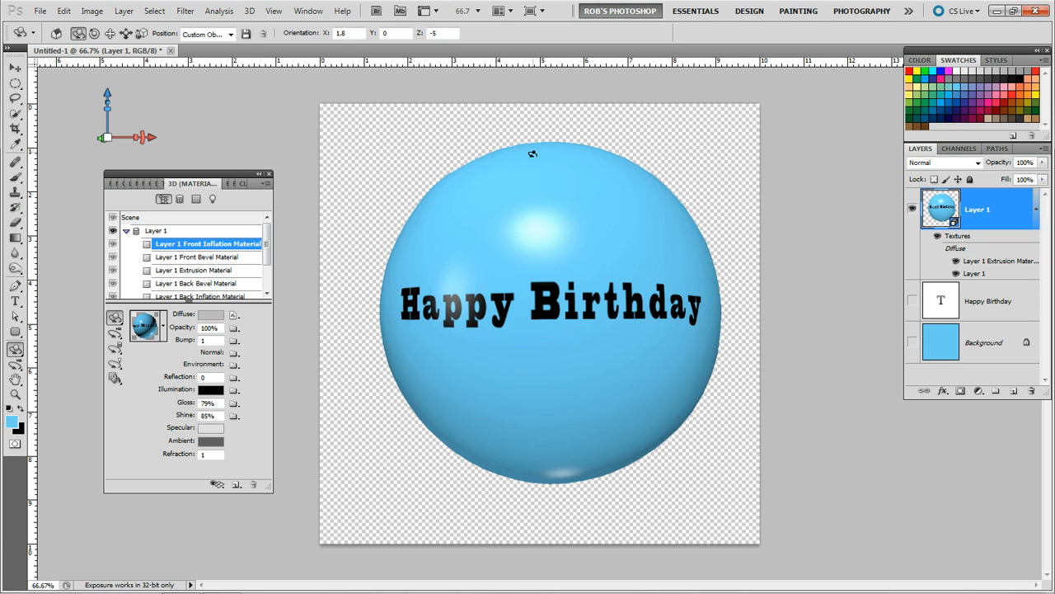
mouse_move(441, 185)
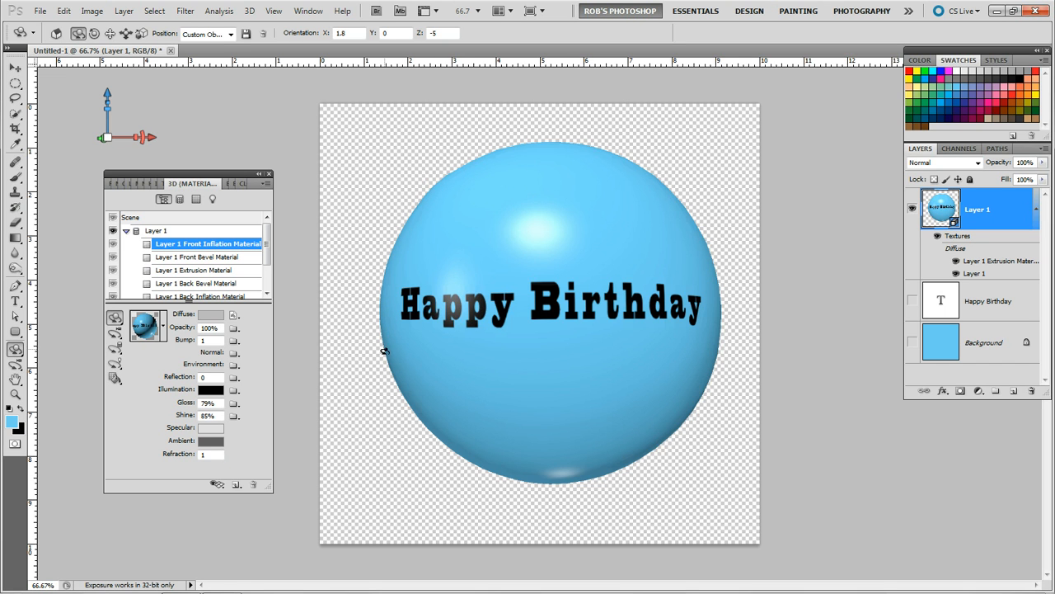
mouse_move(449, 190)
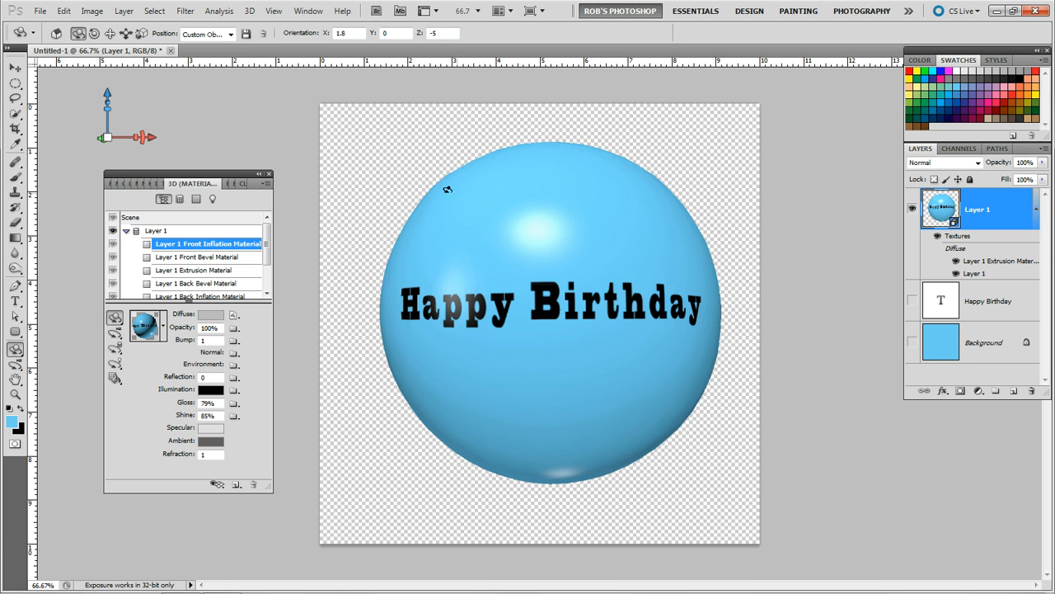
mouse_move(273, 273)
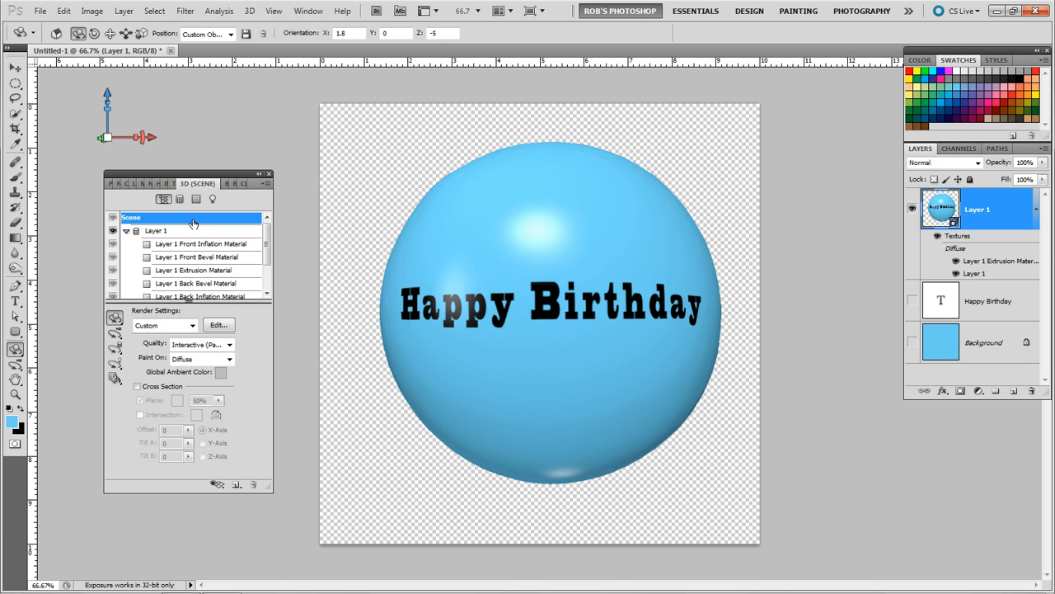
mouse_move(188, 224)
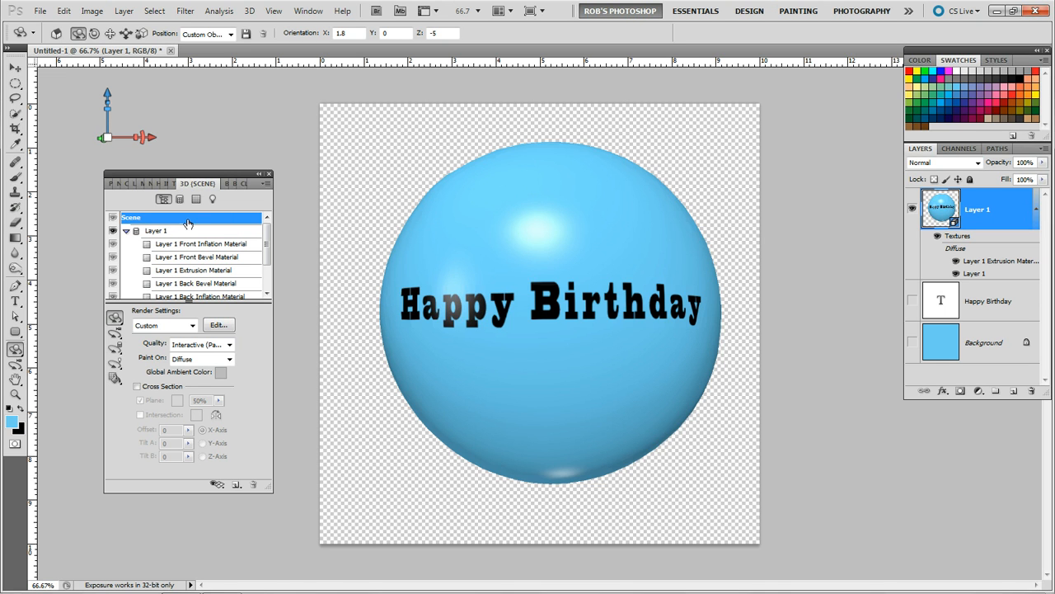
mouse_move(146, 287)
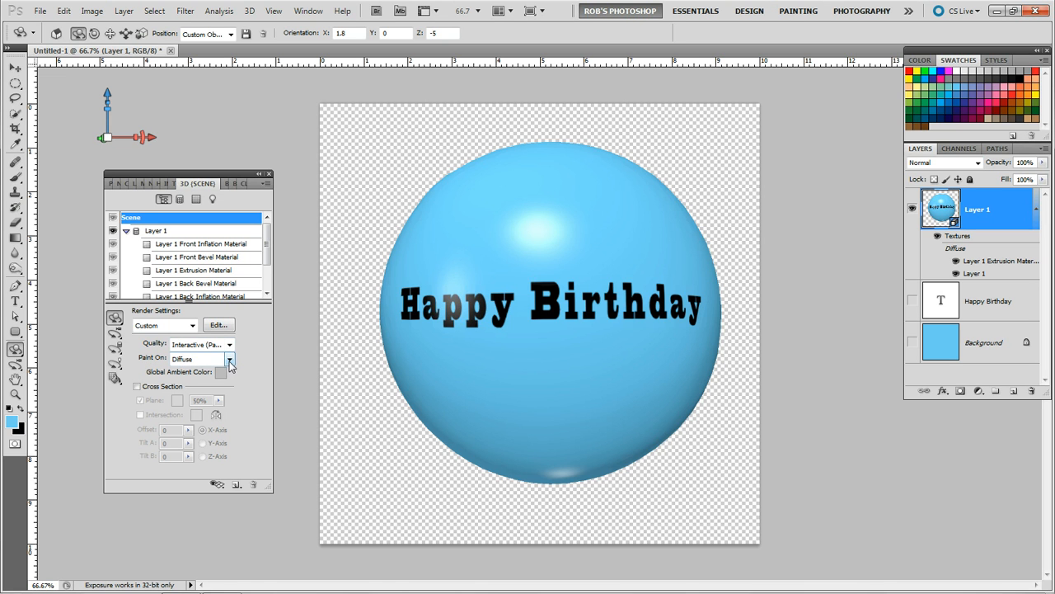
Set Paint On to Bump so strokes go to the balloon's bump texture.
left_click(230, 359)
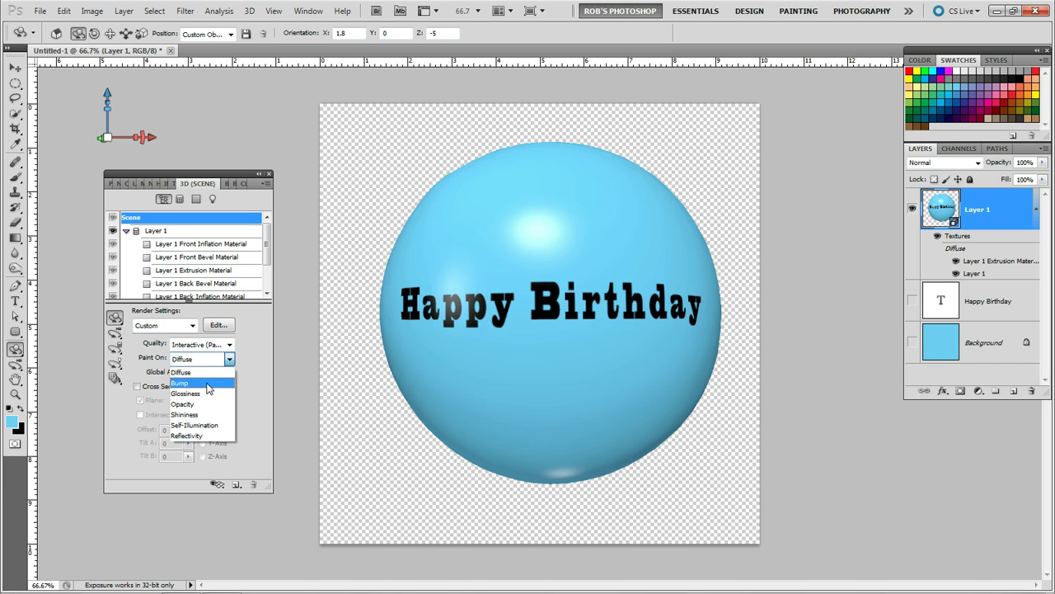
left_click(178, 383)
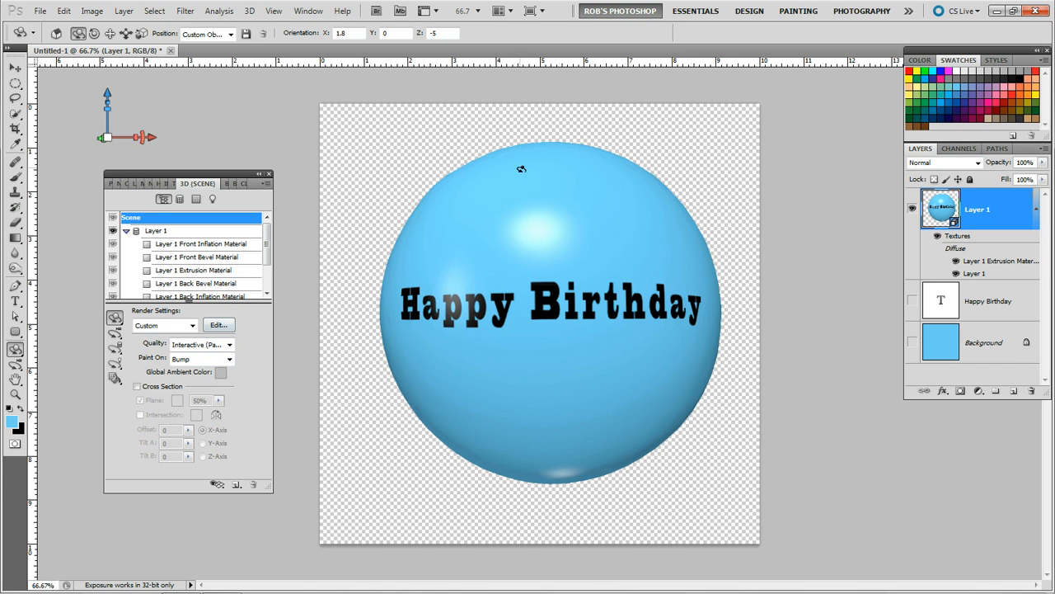
mouse_move(533, 152)
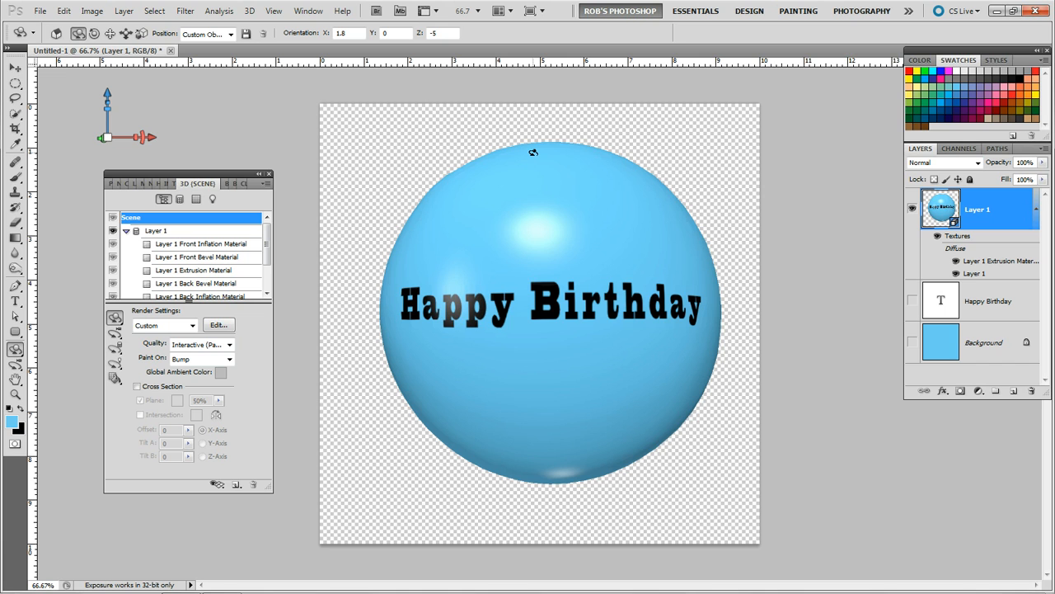
mouse_move(435, 151)
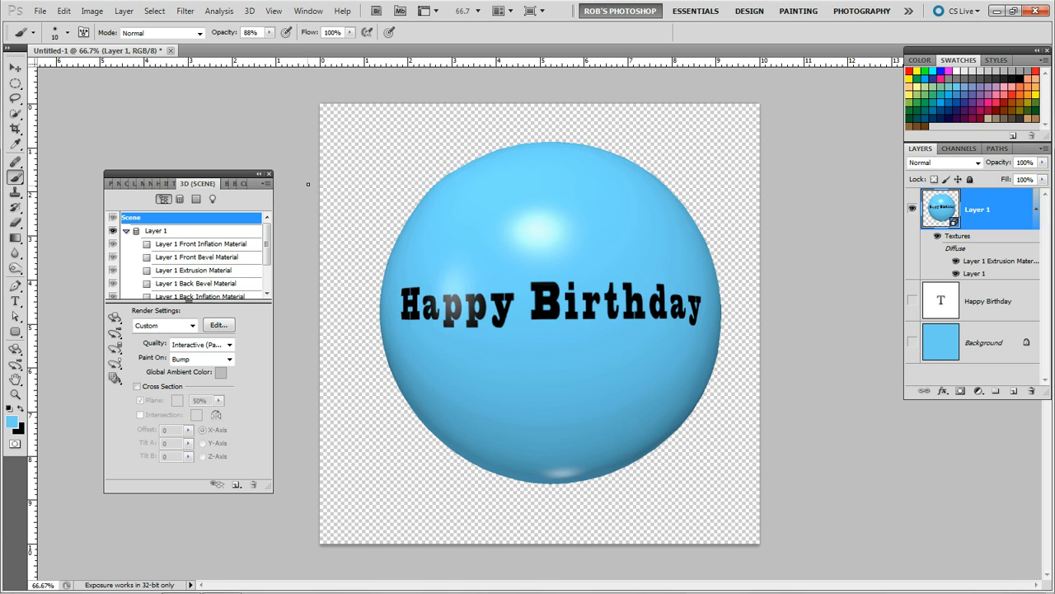
mouse_move(251, 10)
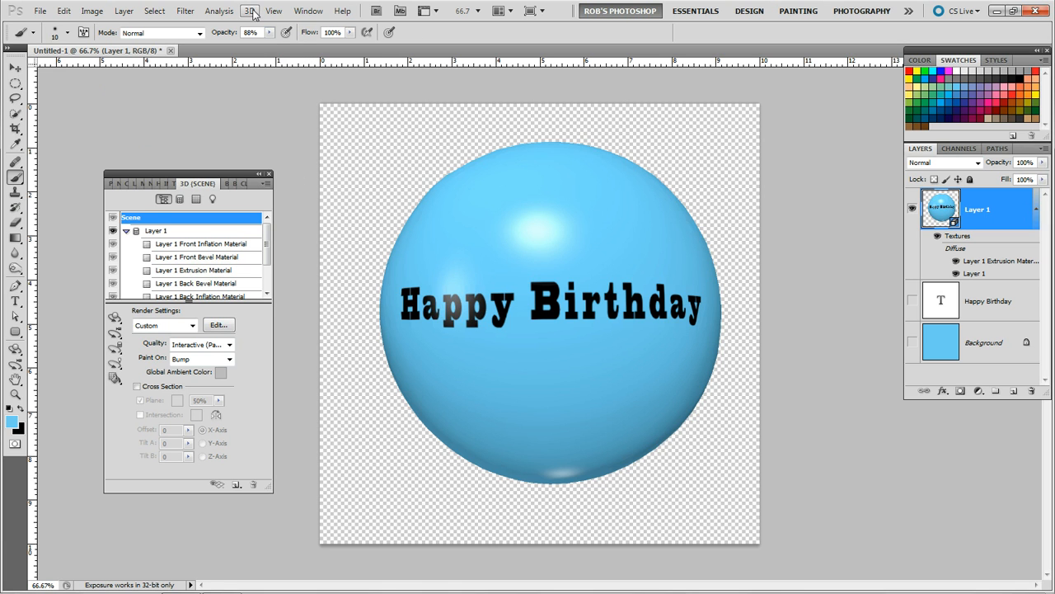
Bring up the Brush panel and its Shape Dynamics settings.
left_click(308, 10)
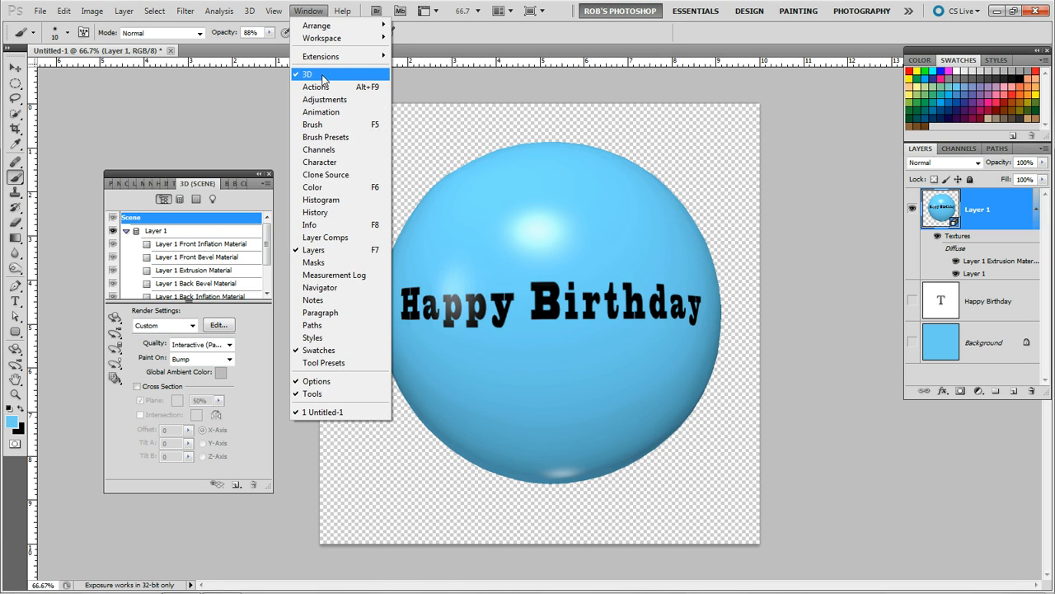
left_click(313, 124)
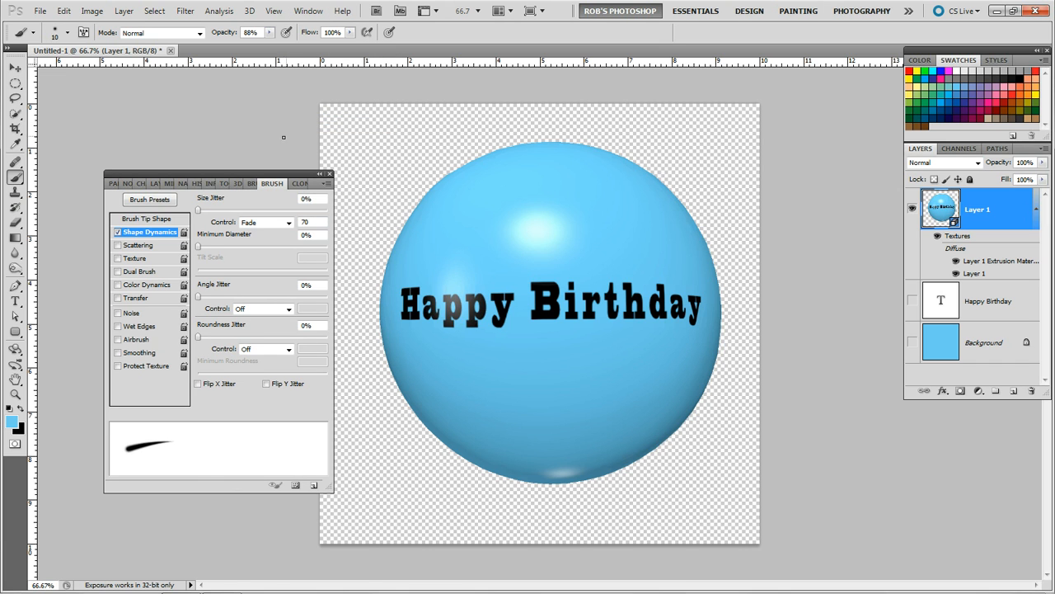
left_click(145, 218)
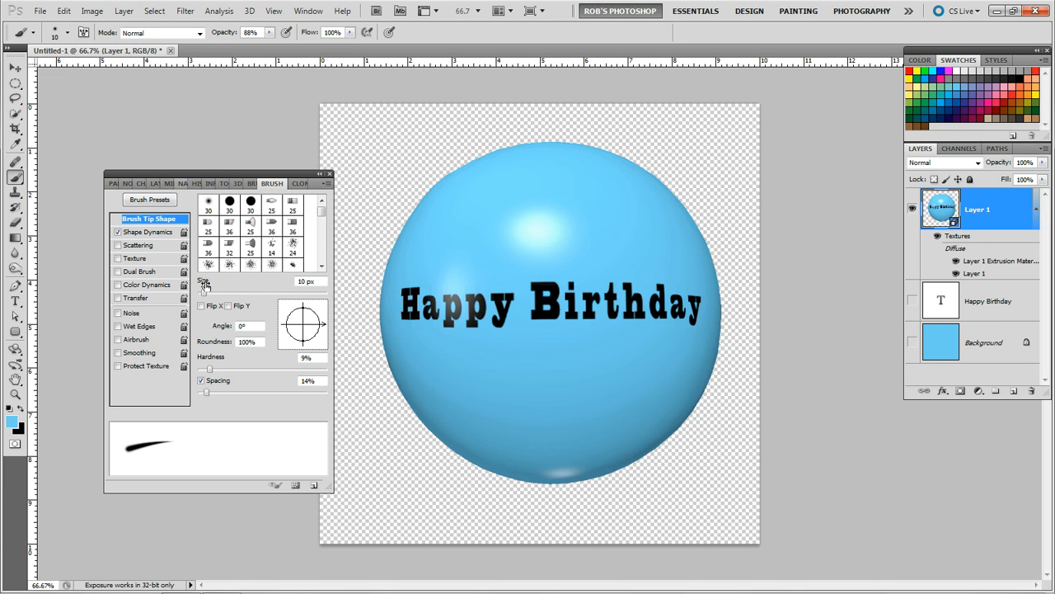
mouse_move(221, 355)
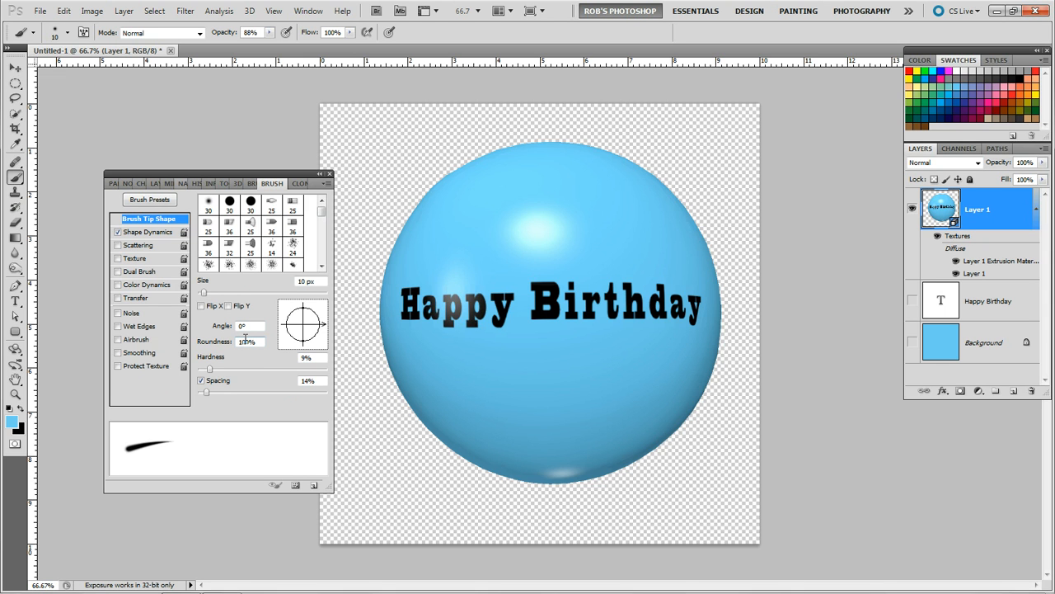
mouse_move(246, 340)
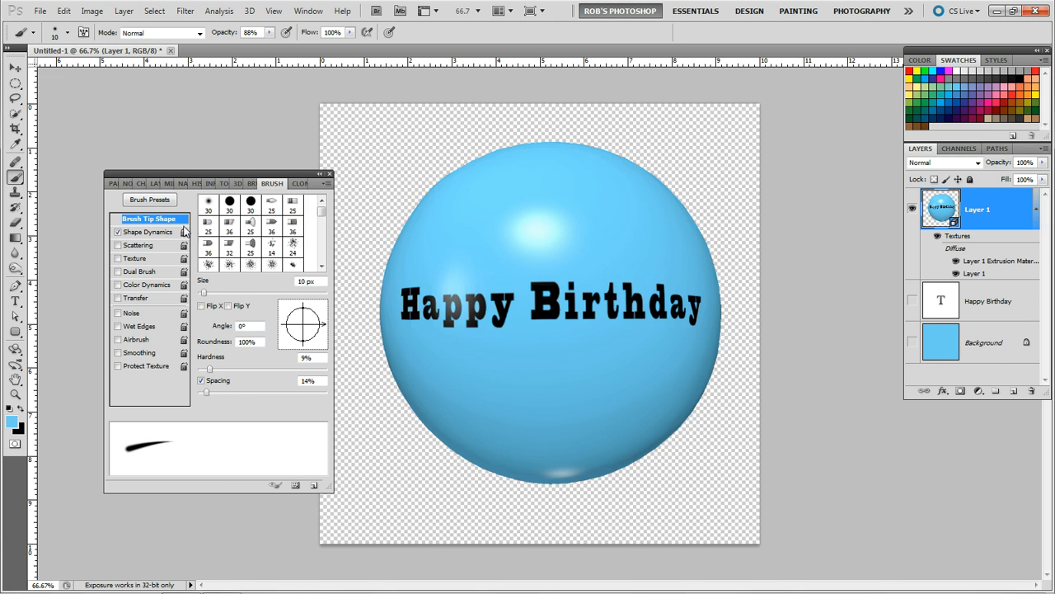
mouse_move(167, 240)
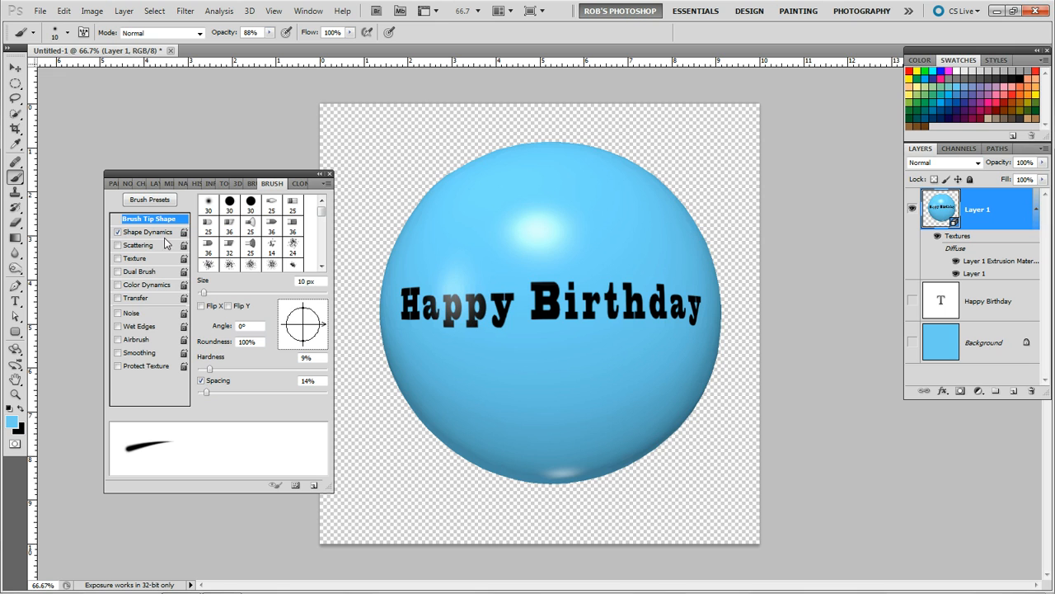
left_click(148, 231)
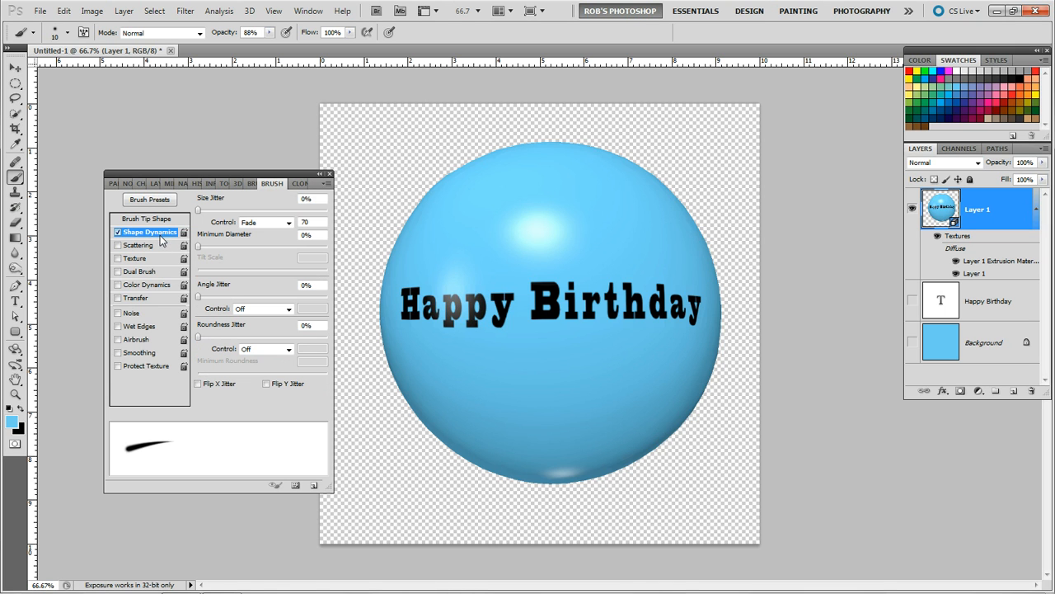
mouse_move(218, 211)
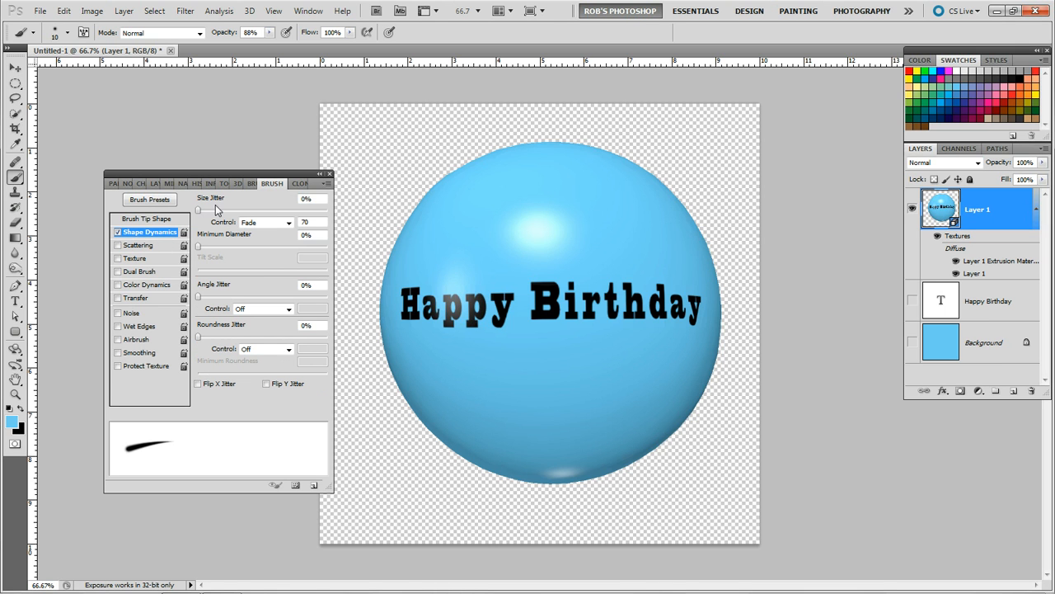
mouse_move(288, 223)
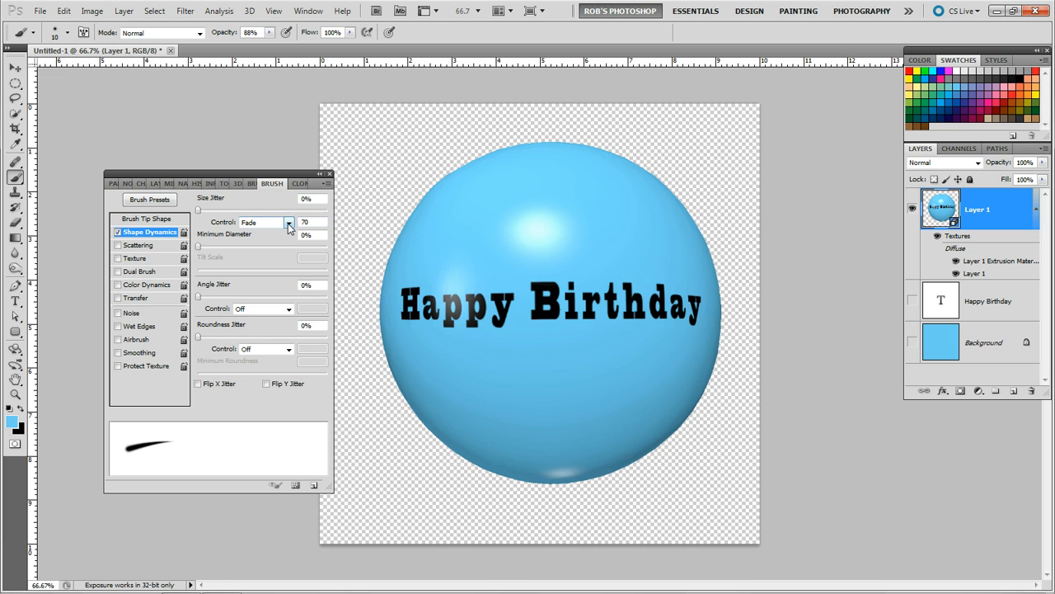
Set the Size Jitter Control to Fade so strokes taper out.
left_click(289, 221)
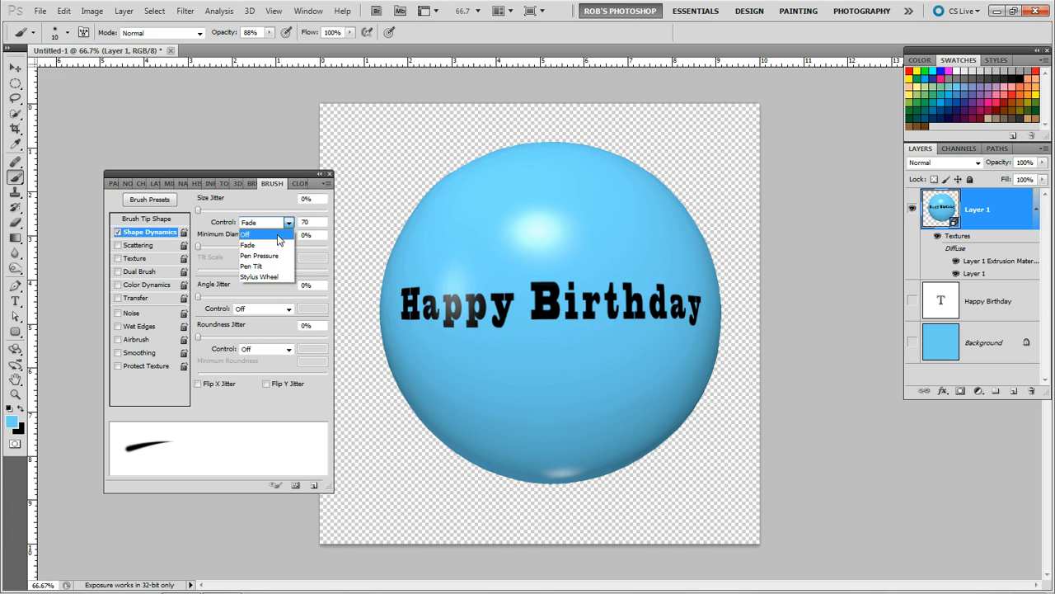
left_click(244, 235)
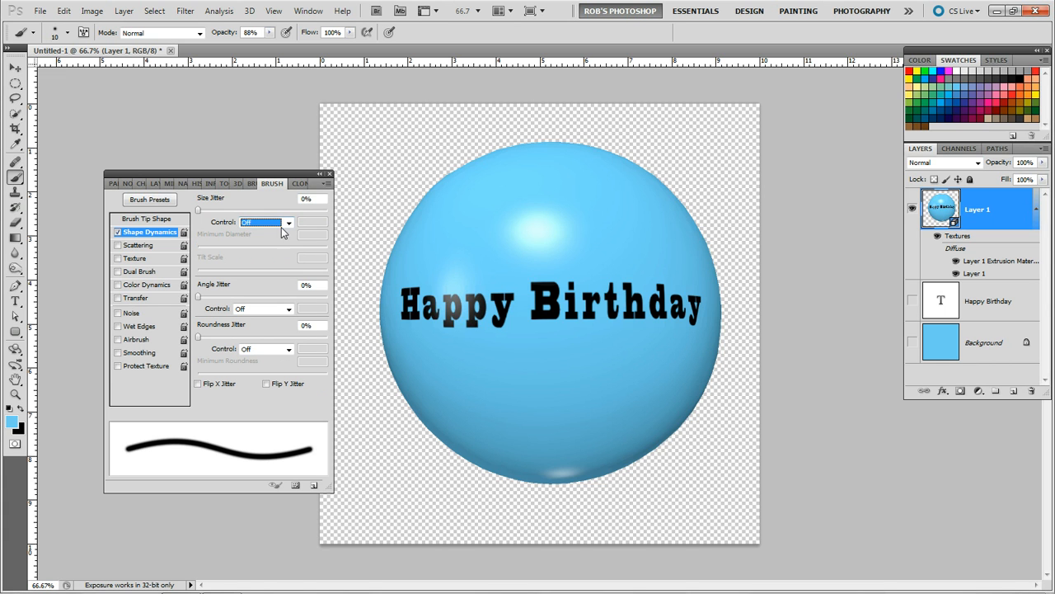
left_click(288, 221)
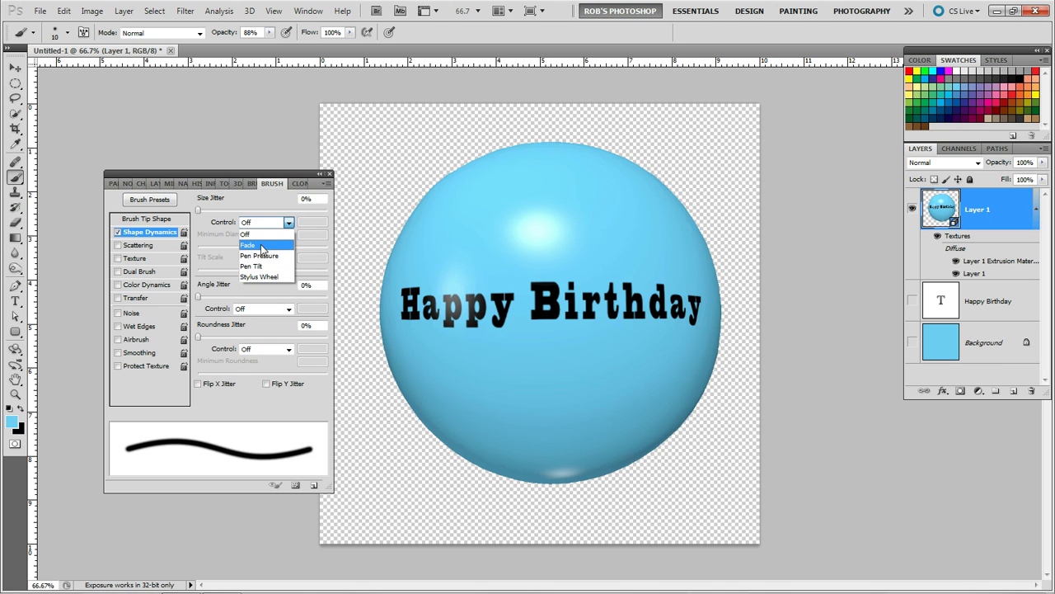
left_click(248, 244)
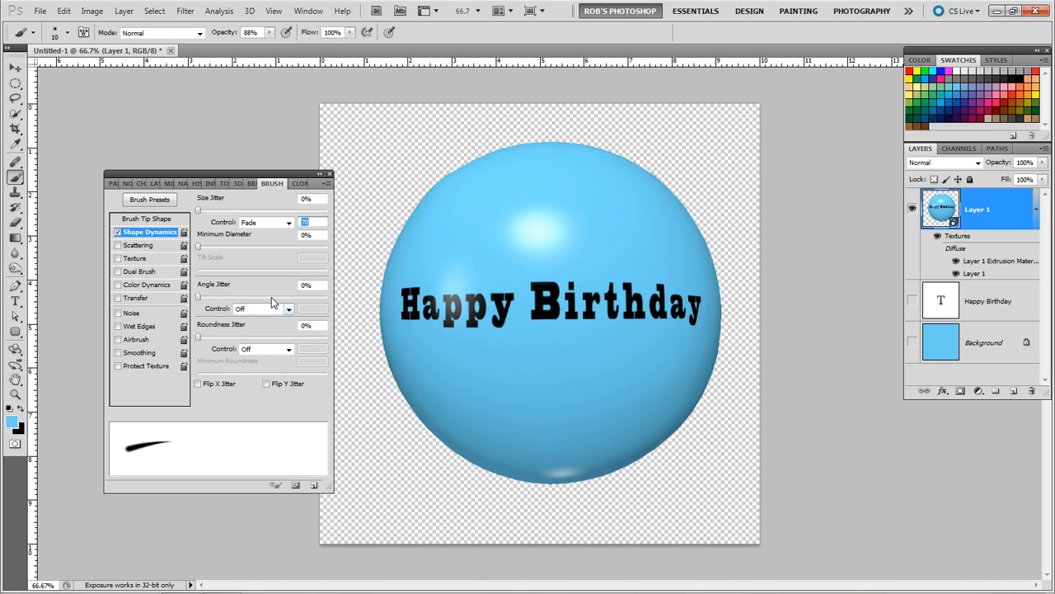
mouse_move(277, 319)
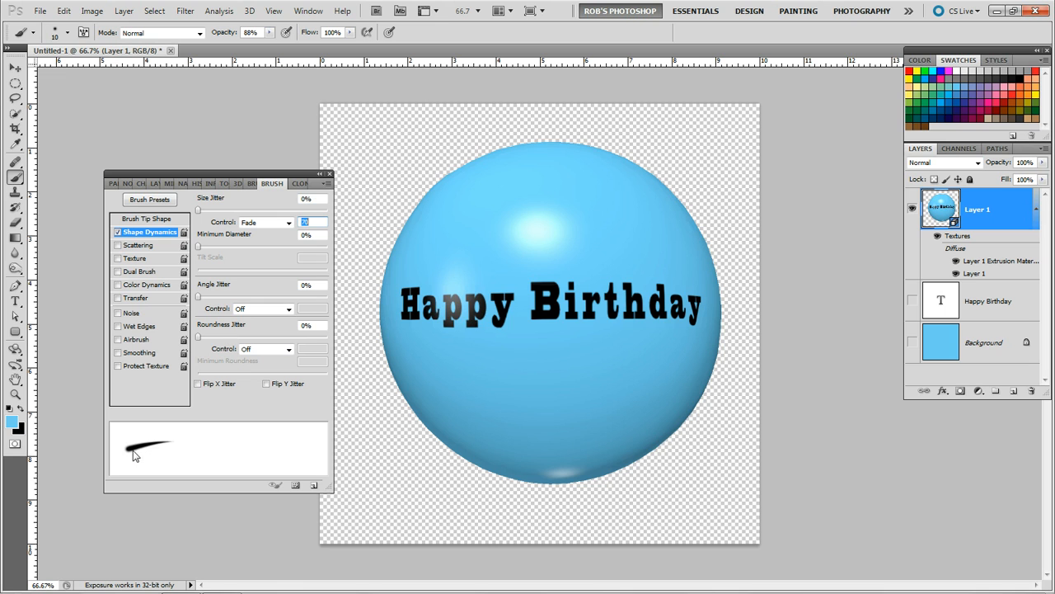
mouse_move(129, 406)
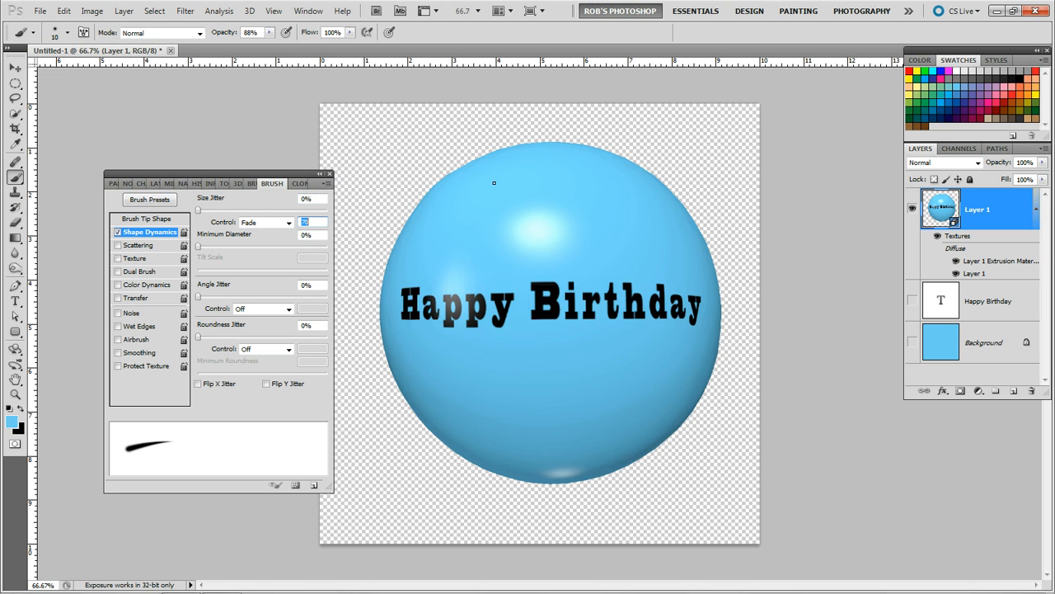
Return to the 3D panel and create the missing bump texture for the front inflation material.
left_click(330, 175)
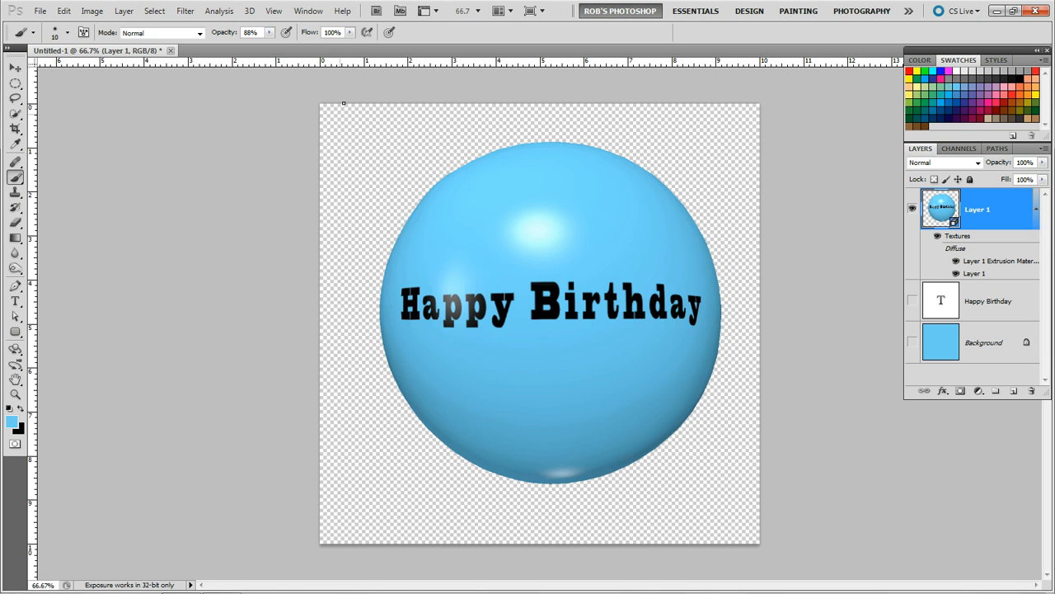
left_click(308, 10)
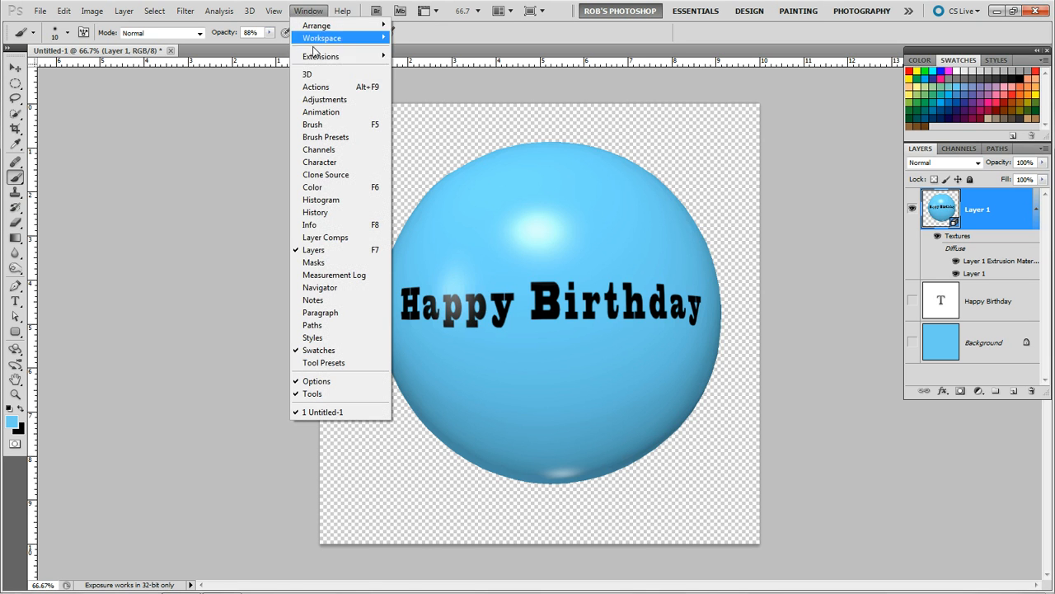
left_click(307, 74)
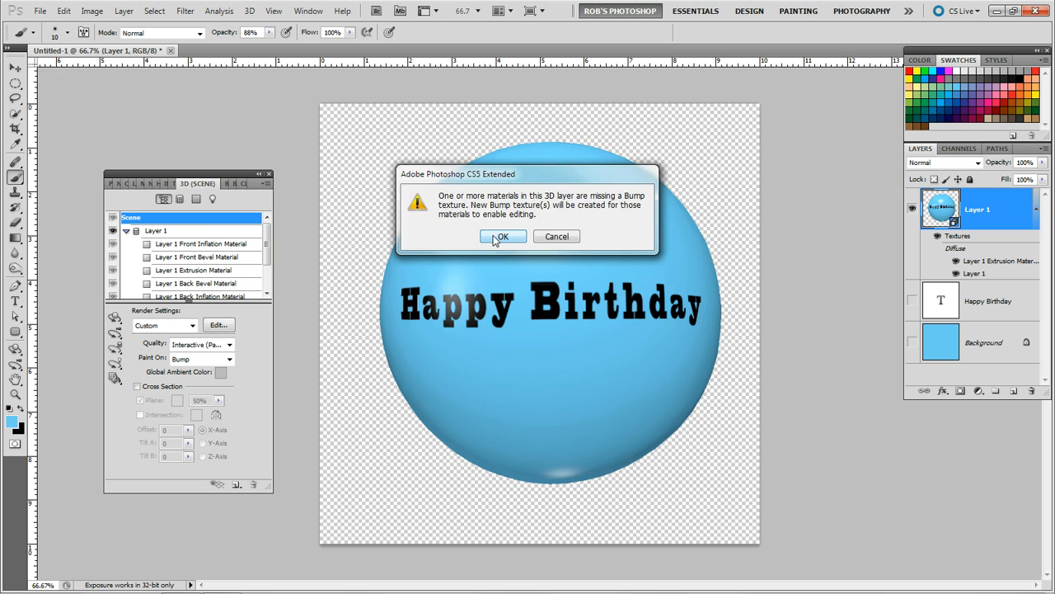
left_click(503, 237)
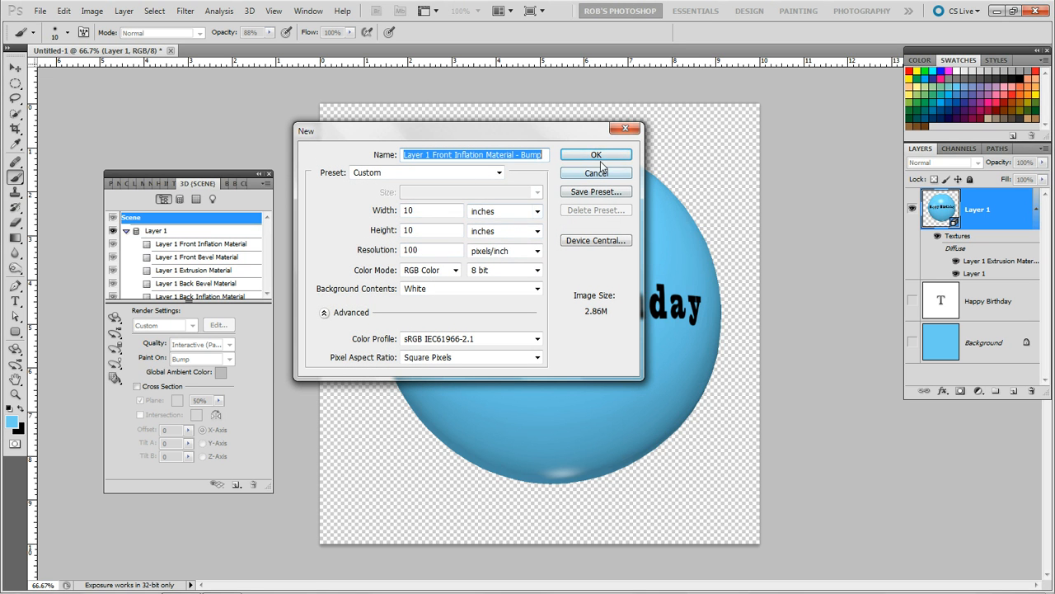
left_click(597, 155)
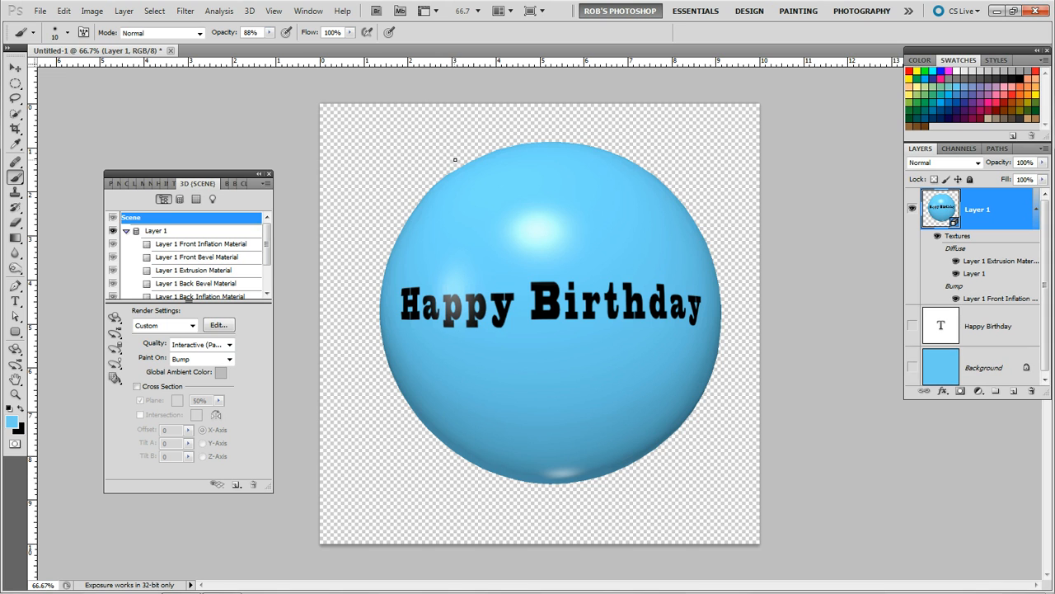
mouse_move(501, 144)
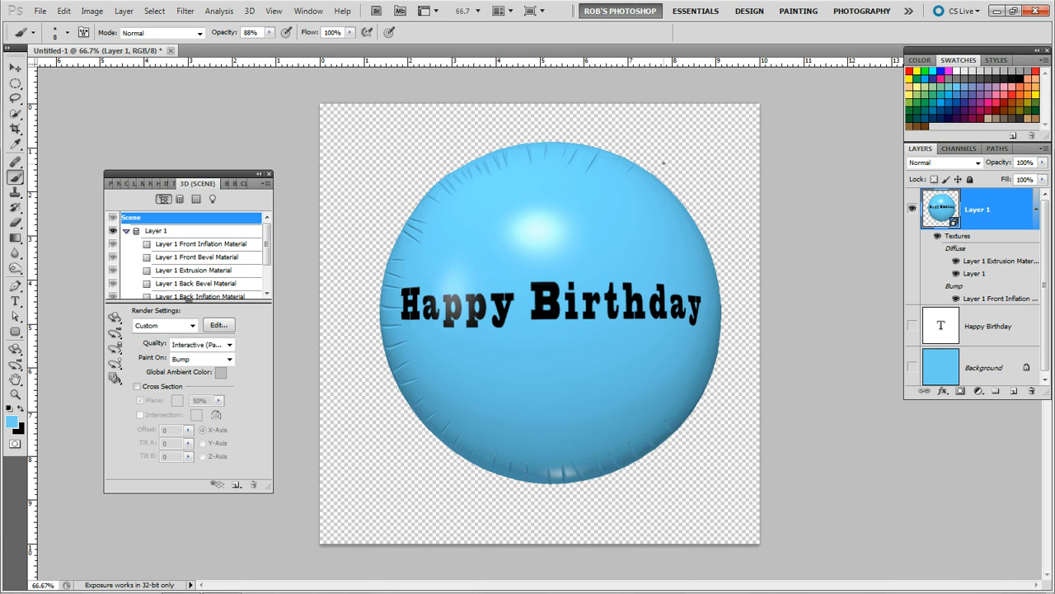
mouse_move(657, 192)
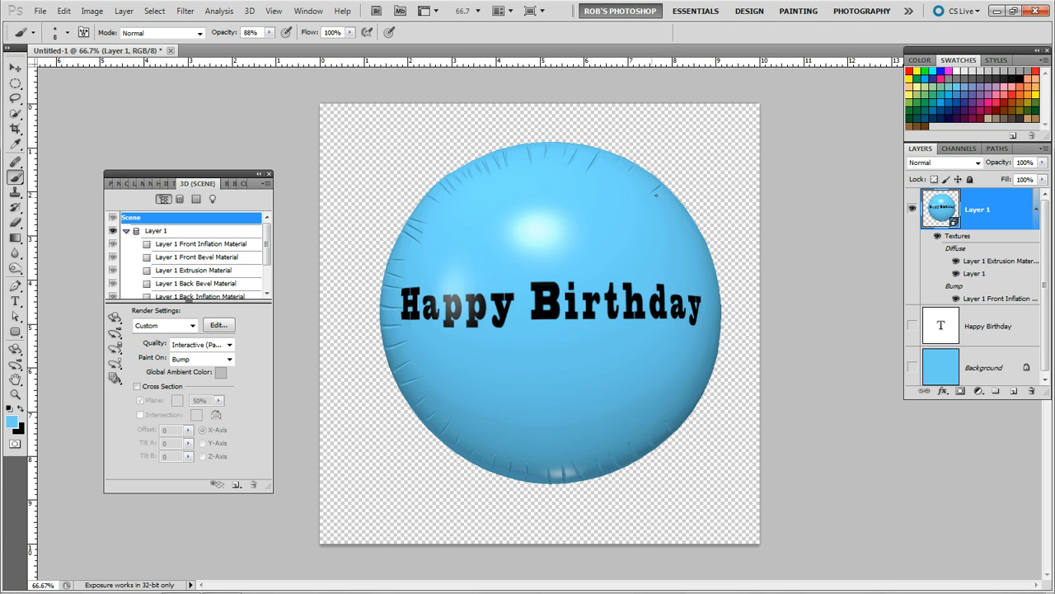
mouse_move(649, 234)
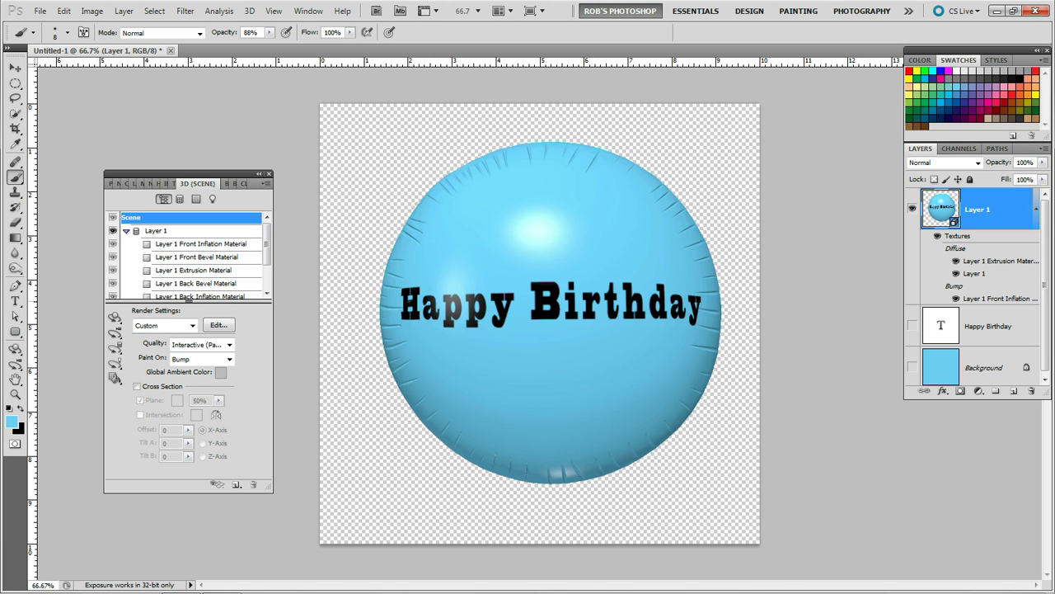
mouse_move(570, 129)
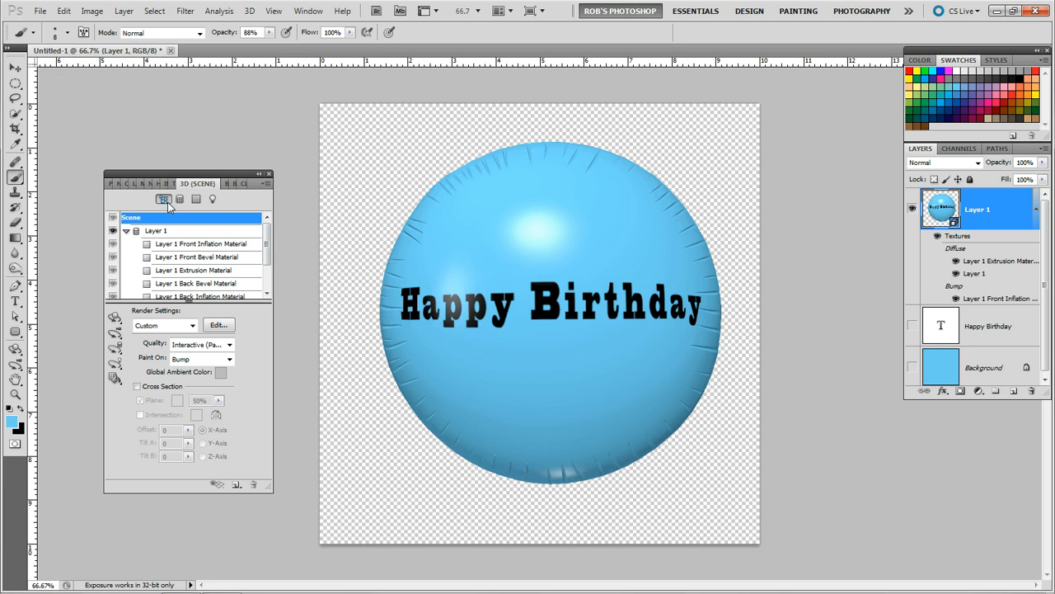
Add a new image-based light to the balloon scene from the 3D Lights list.
left_click(213, 199)
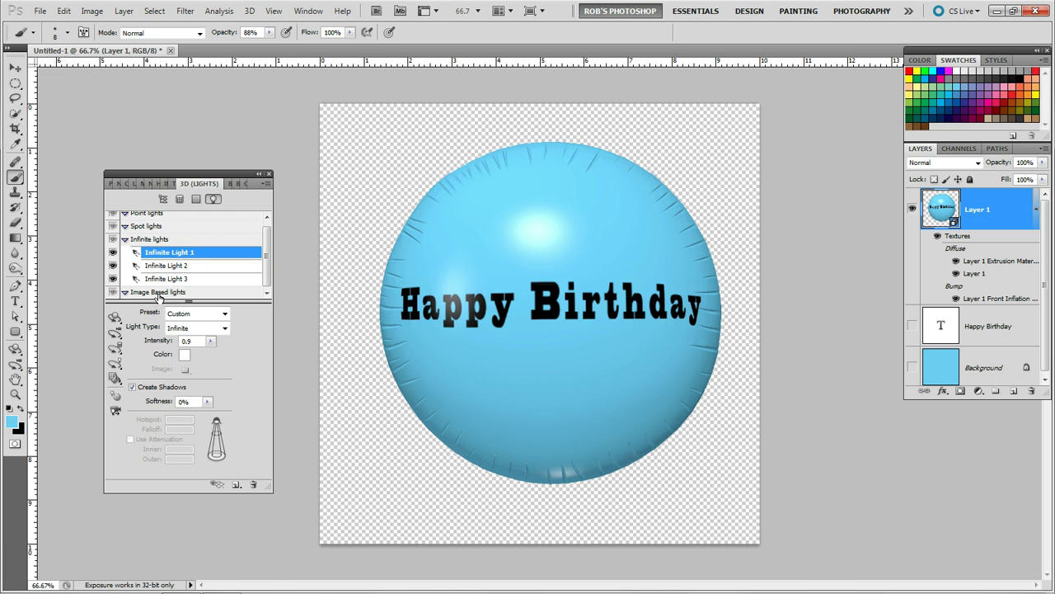
left_click(158, 292)
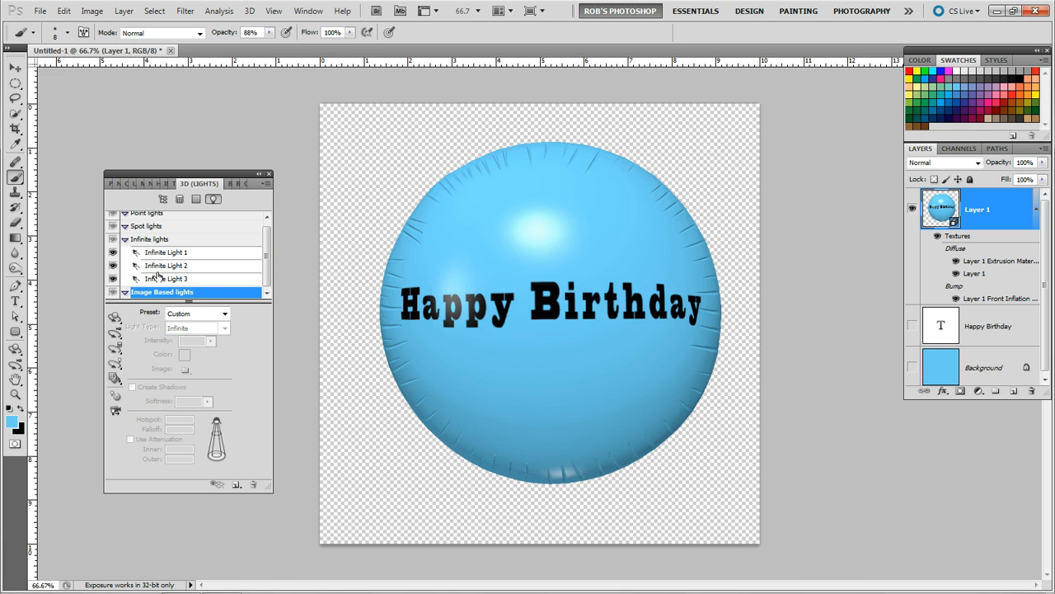
mouse_move(231, 452)
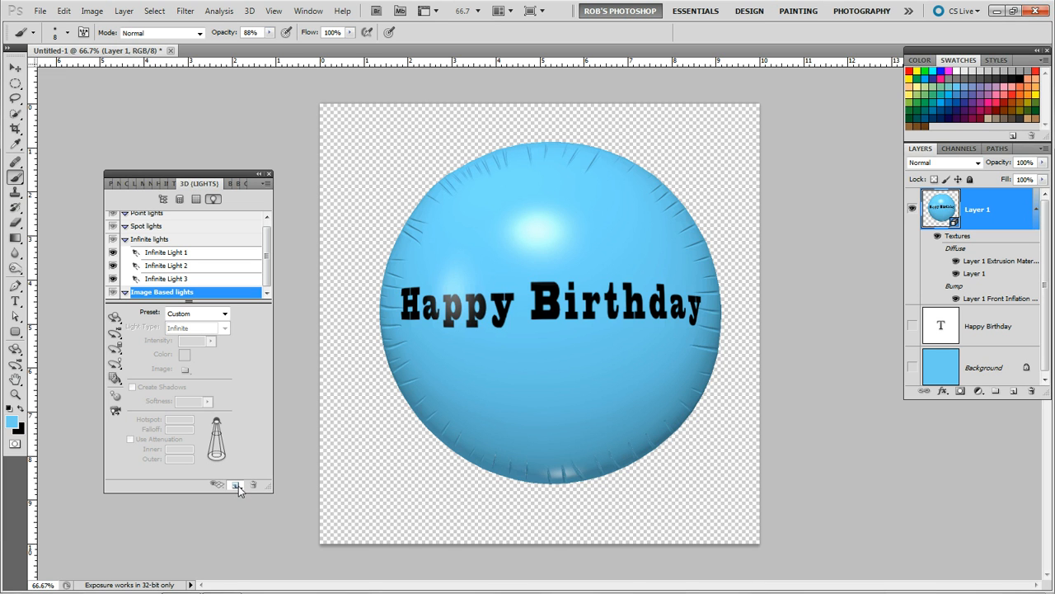
left_click(236, 485)
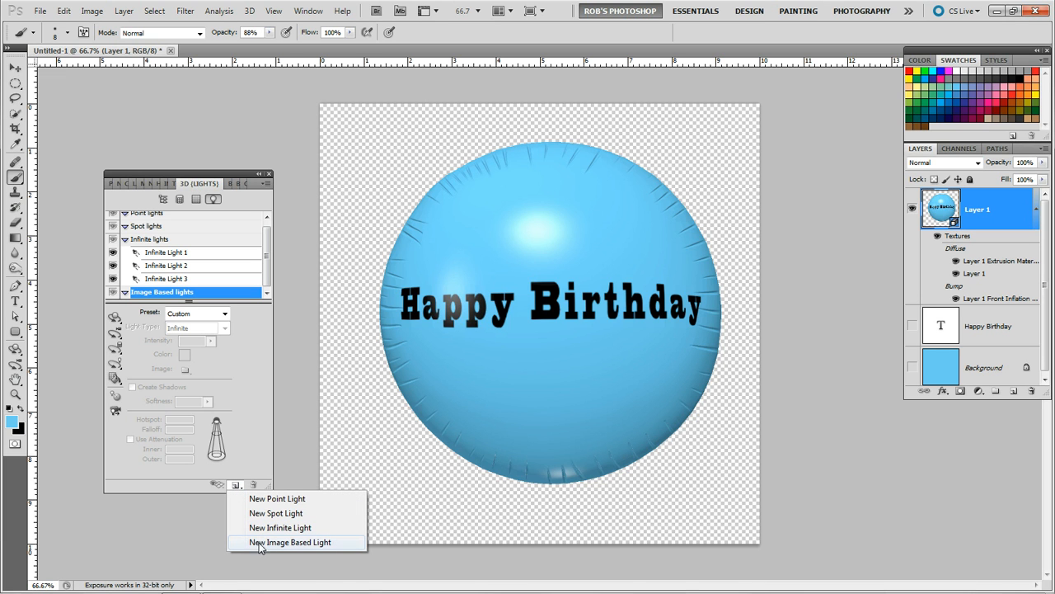
left_click(290, 541)
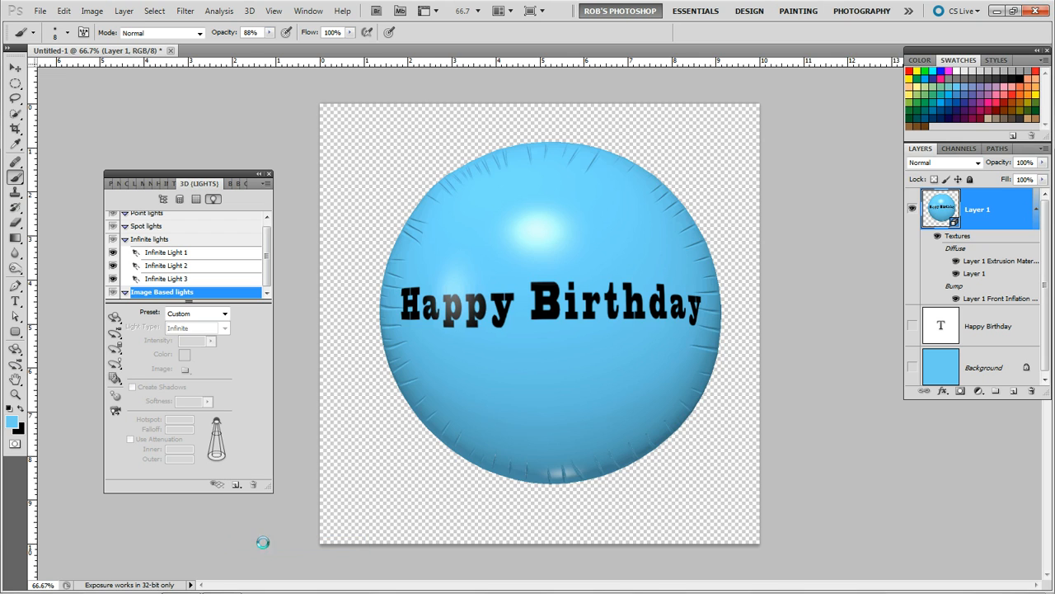
left_click(158, 292)
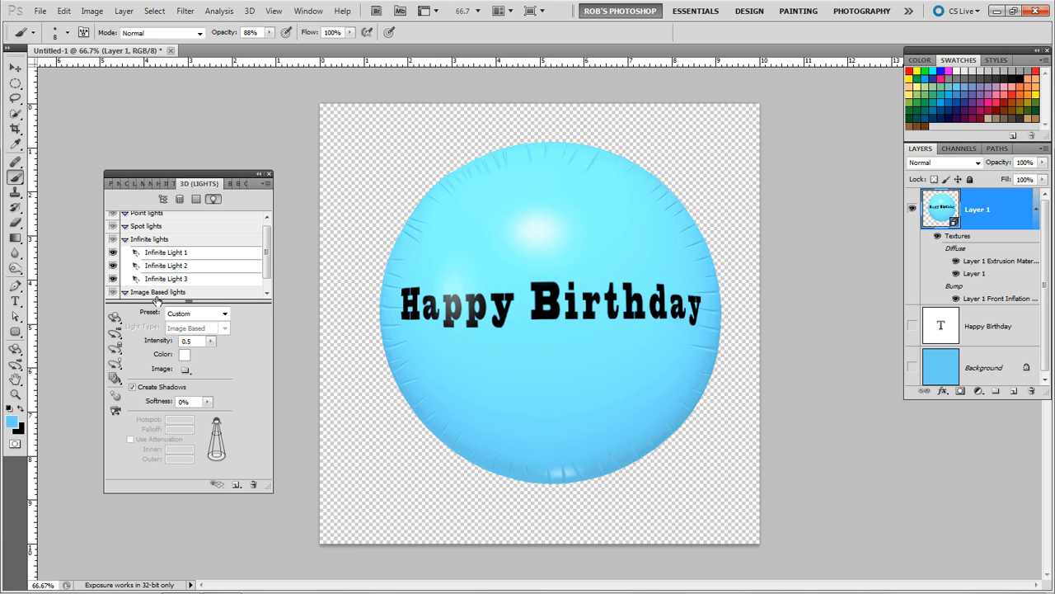
mouse_move(158, 366)
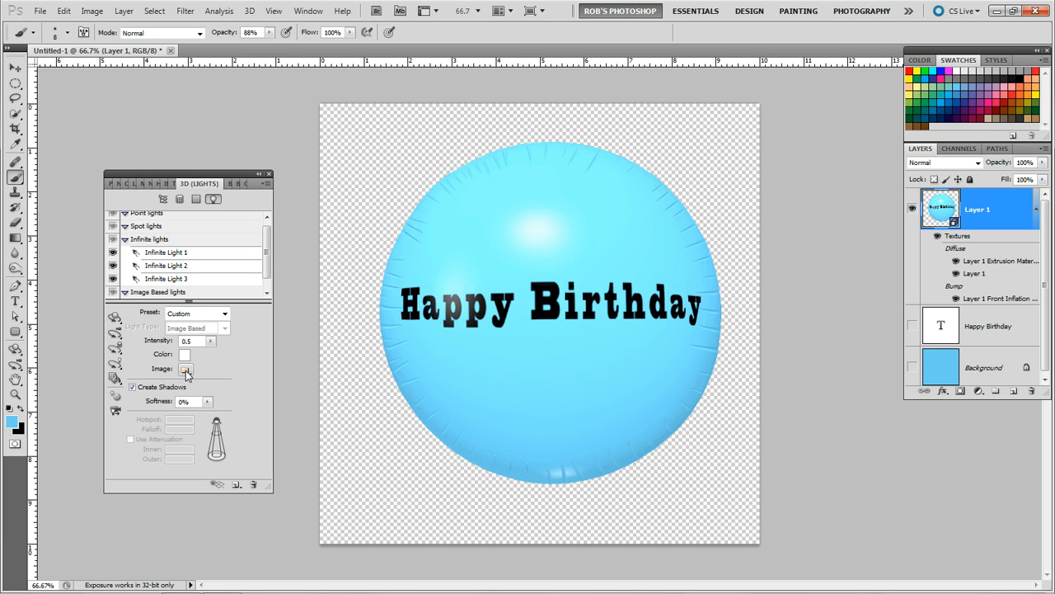
left_click(186, 369)
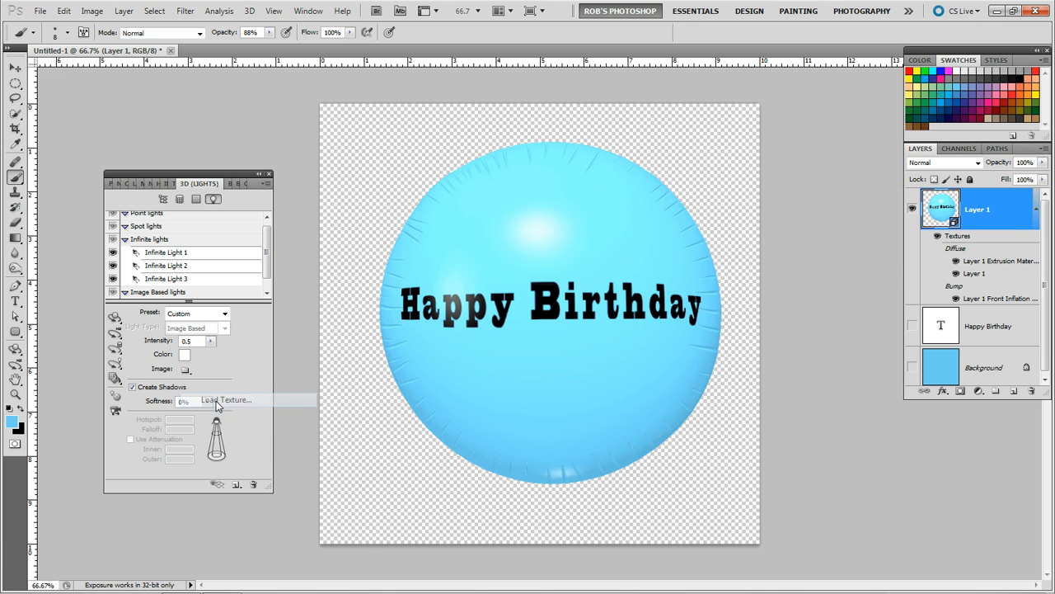
Load a London photo as the image-based light's texture.
left_click(224, 401)
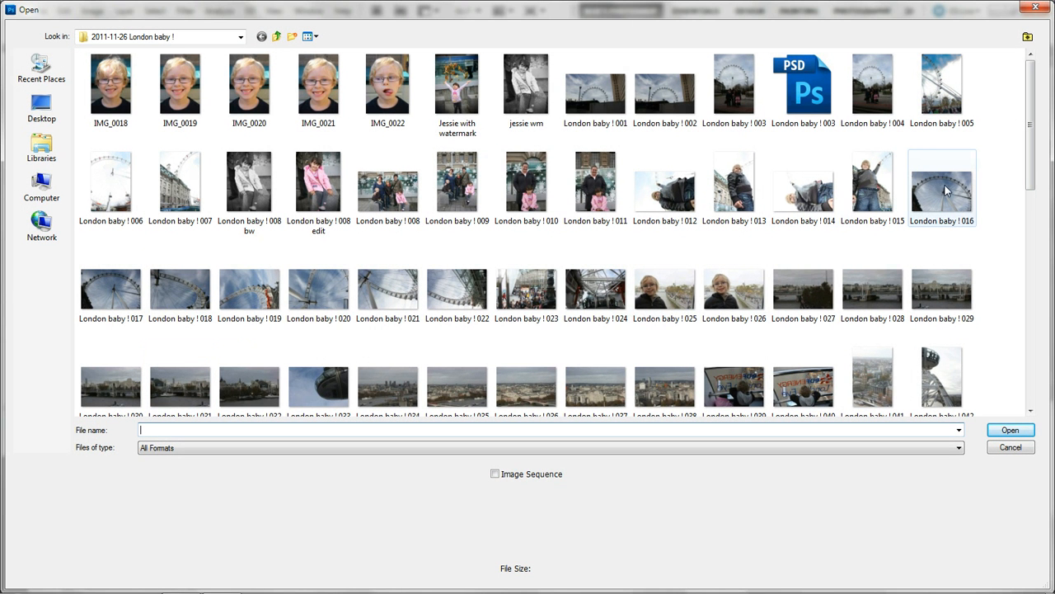
mouse_move(943, 190)
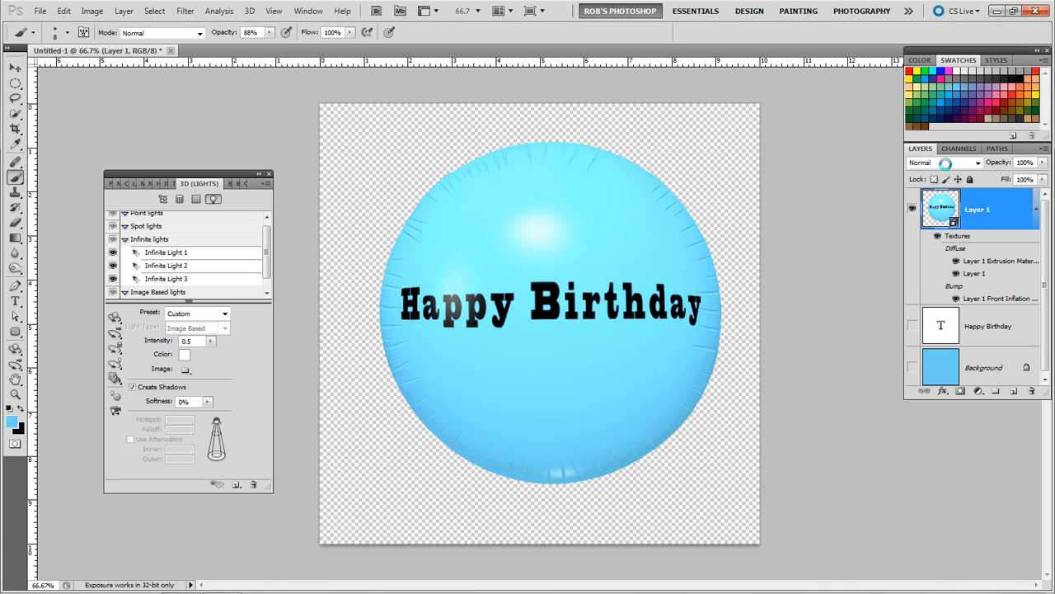
mouse_move(947, 167)
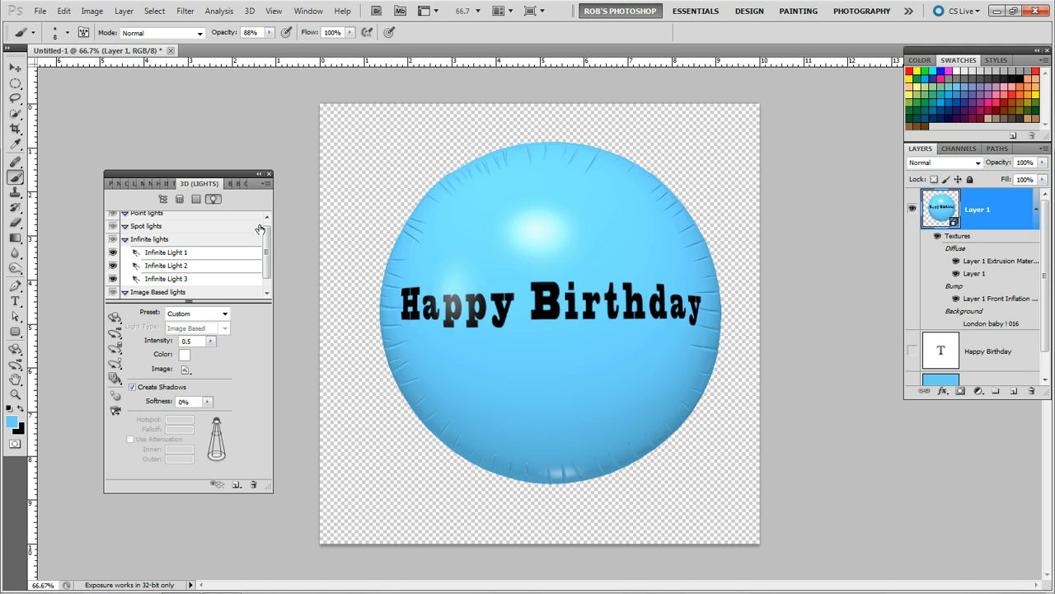
mouse_move(163, 200)
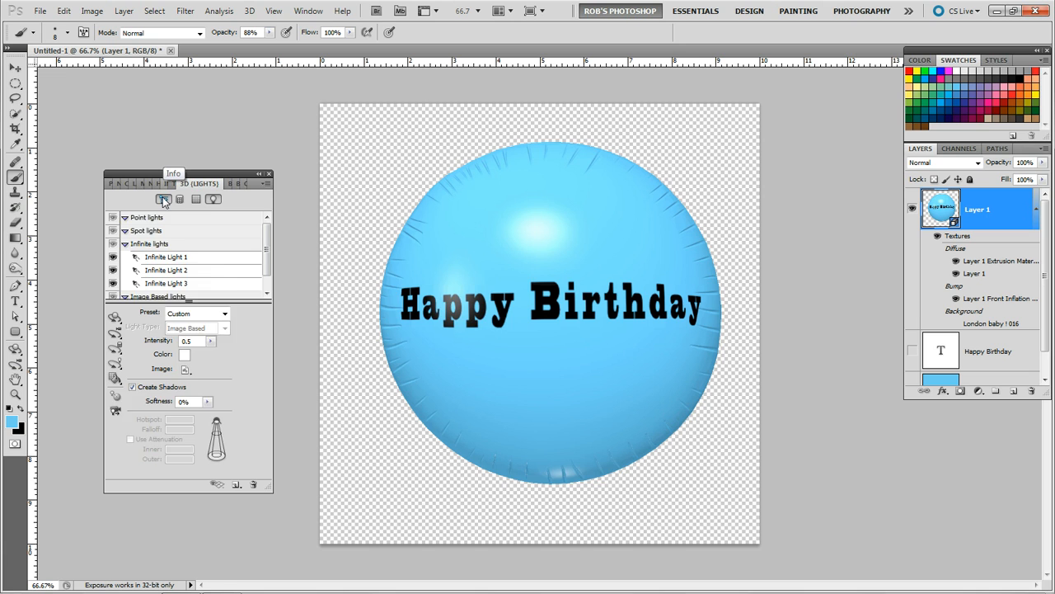
Select the front inflation material so the photo reflects across the balloon.
left_click(165, 197)
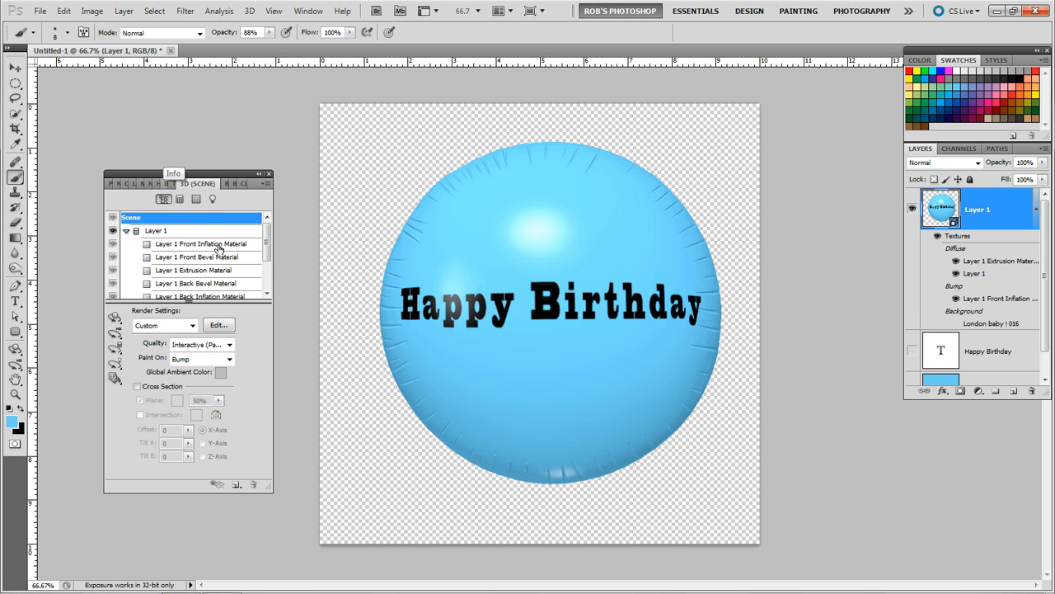
left_click(201, 244)
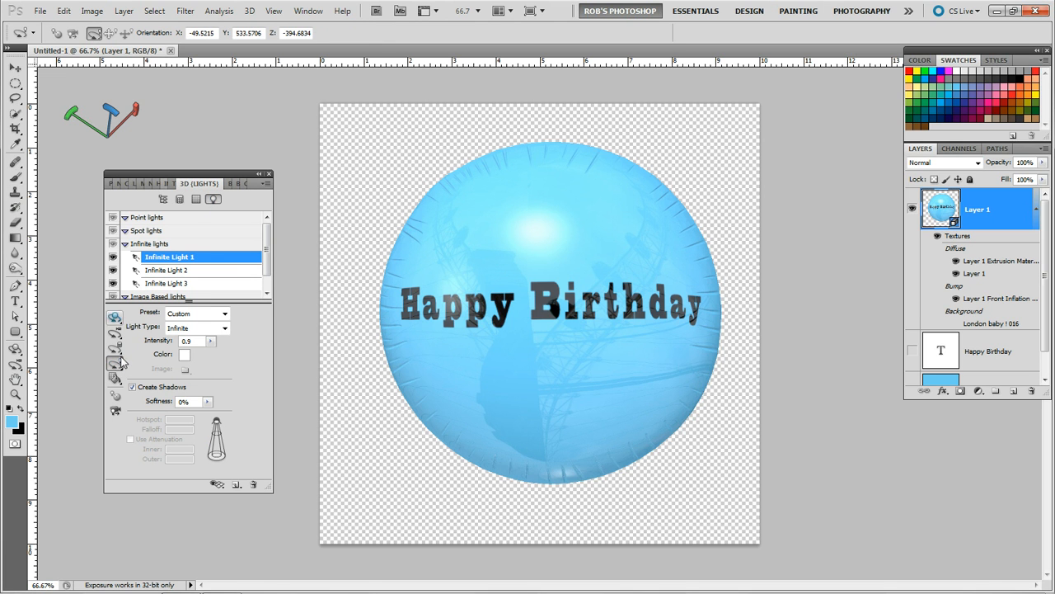
Rotate the image-based light to shift the reflection and highlights across the balloon.
left_click(159, 297)
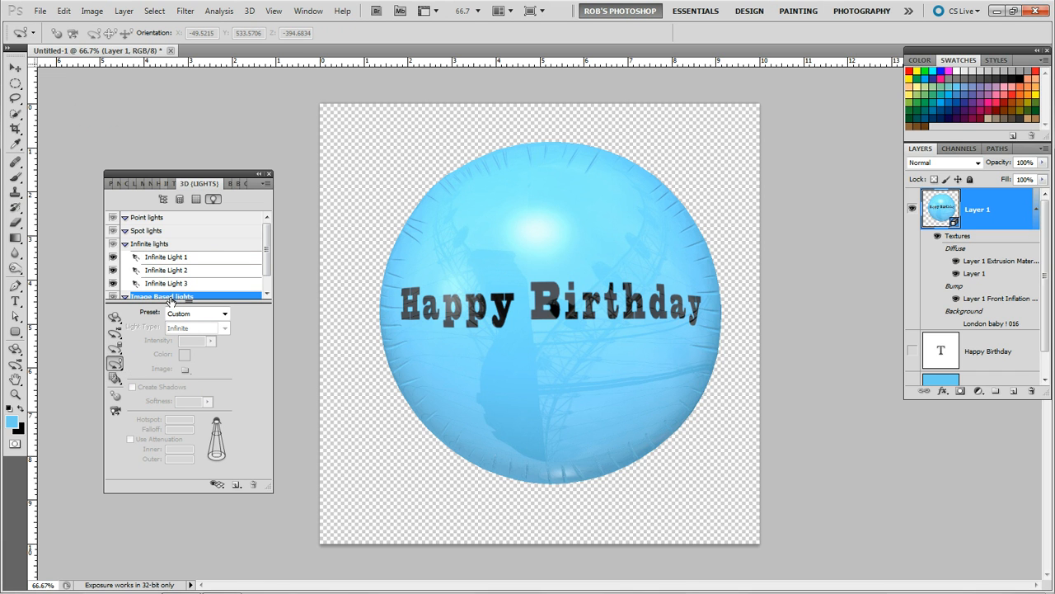
mouse_move(217, 283)
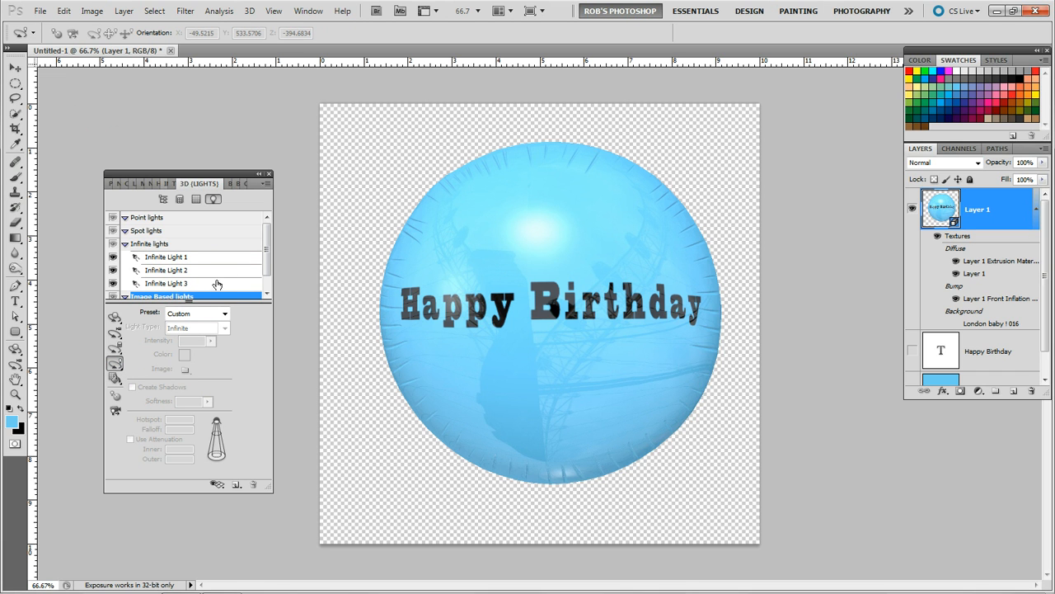
left_click(178, 292)
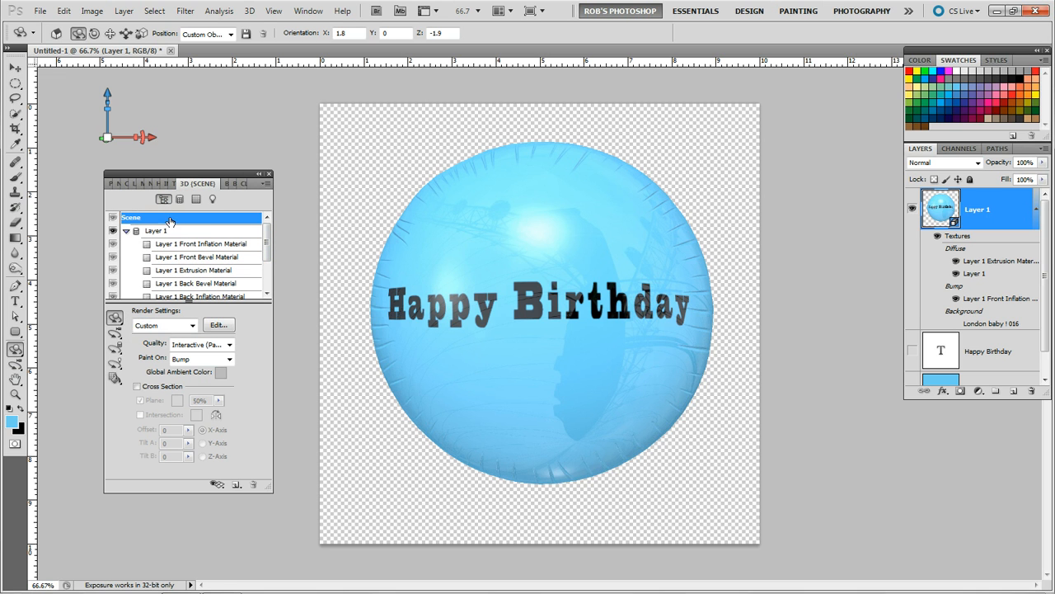
Set the scene render quality to Ray Traced Draft.
left_click(229, 345)
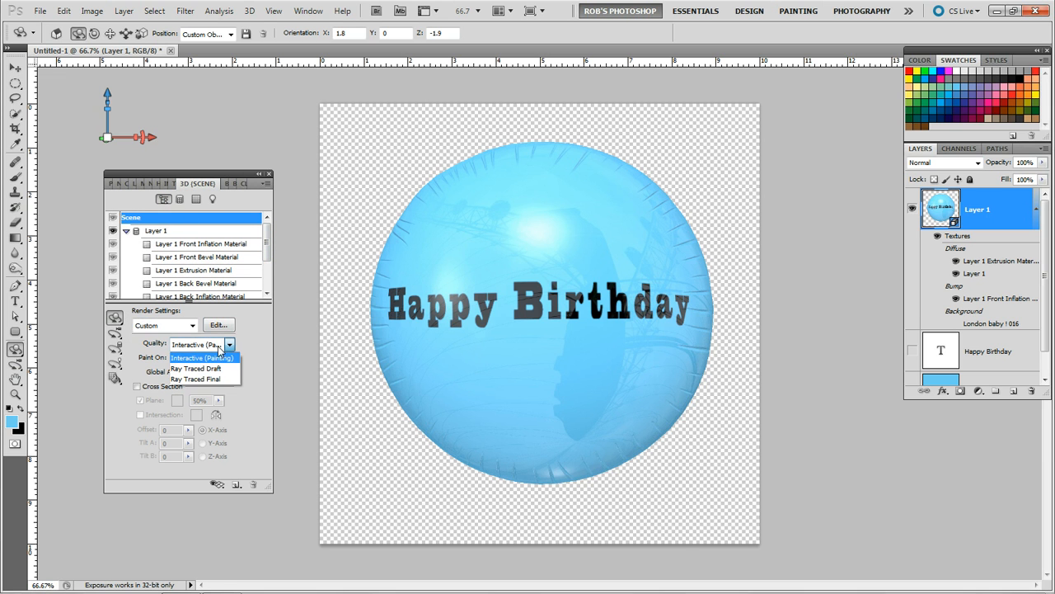
left_click(195, 368)
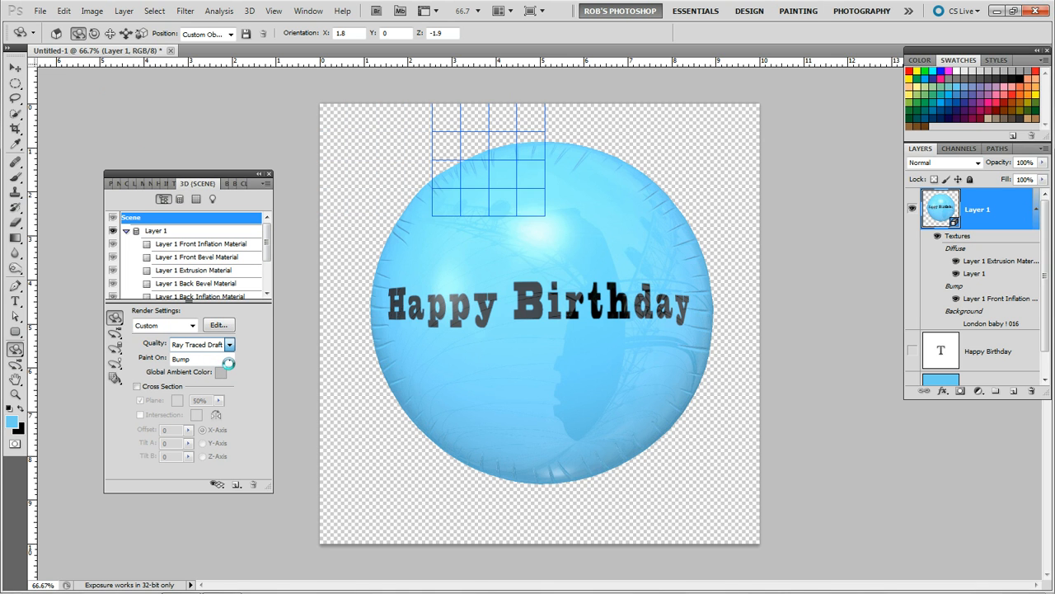